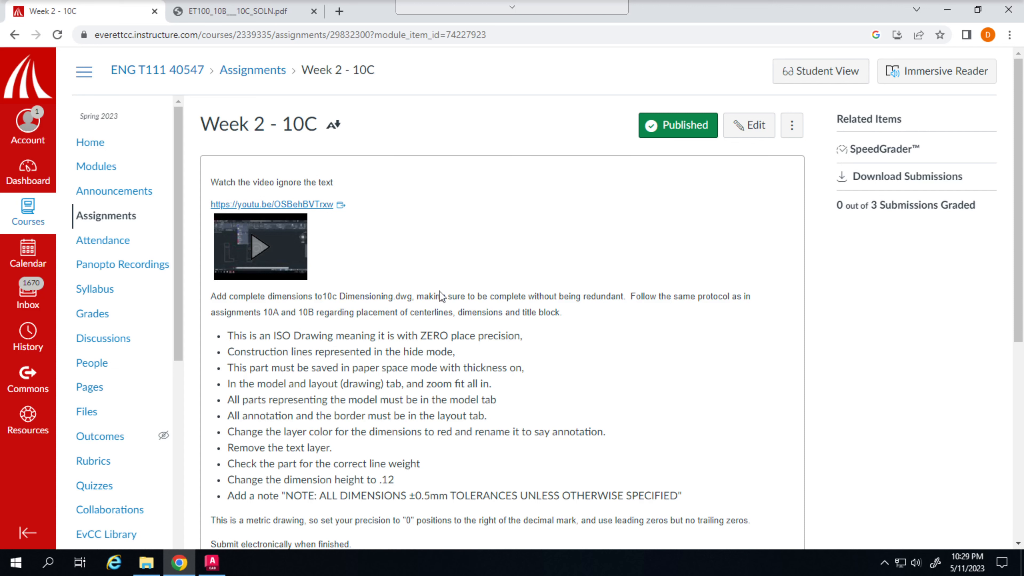
Scroll the Canvas assignment page down to the 10c_Dimensions.dwg and solution PDF attachments
scroll(down, 3)
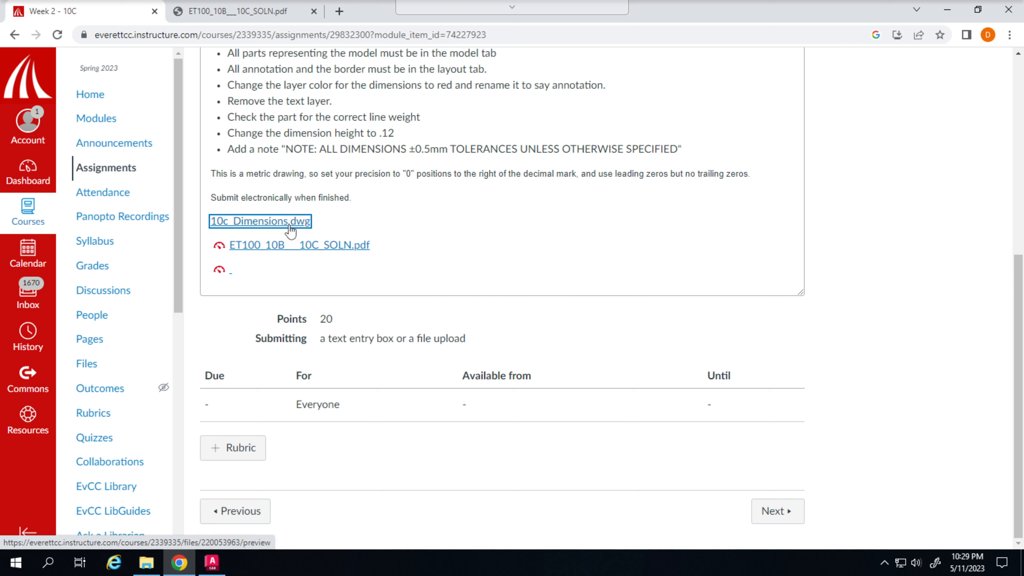
mouse_move(333, 256)
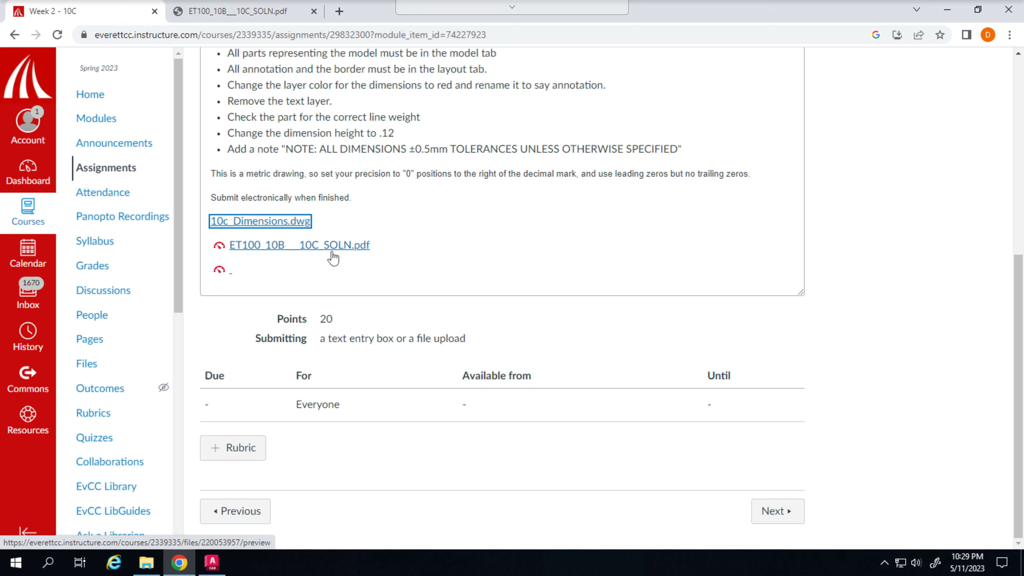
Switch to the ET100_10B__10C_SOLN.pdf sheet to review the millimetre bracket dimensions
click(297, 245)
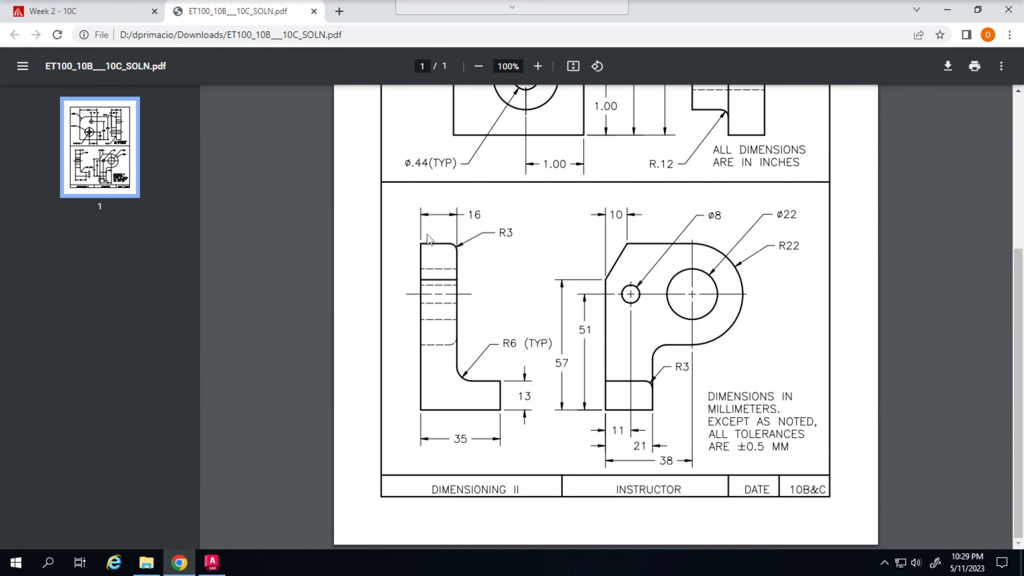
mouse_move(642, 481)
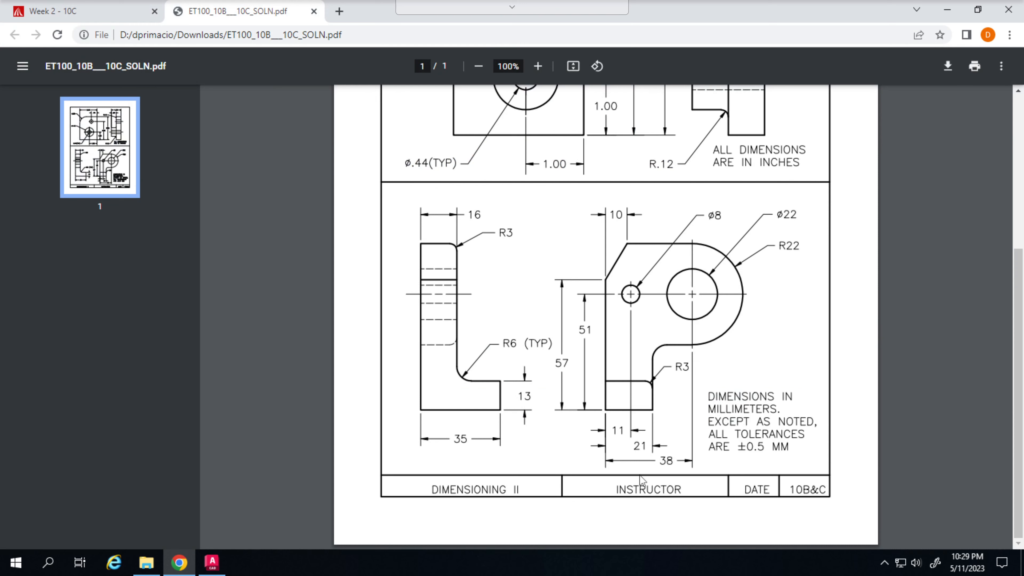
mouse_move(463, 245)
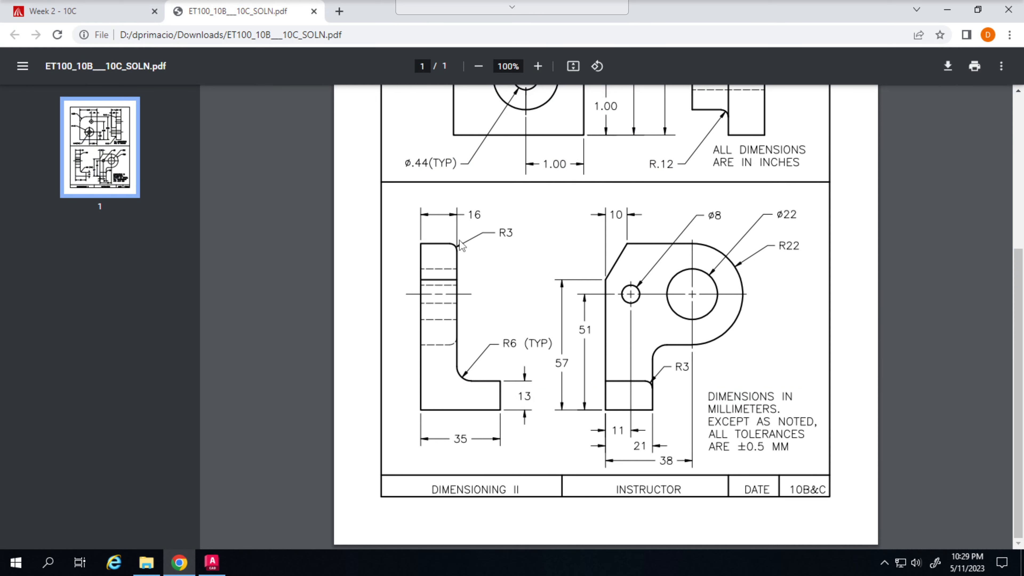
mouse_move(581, 363)
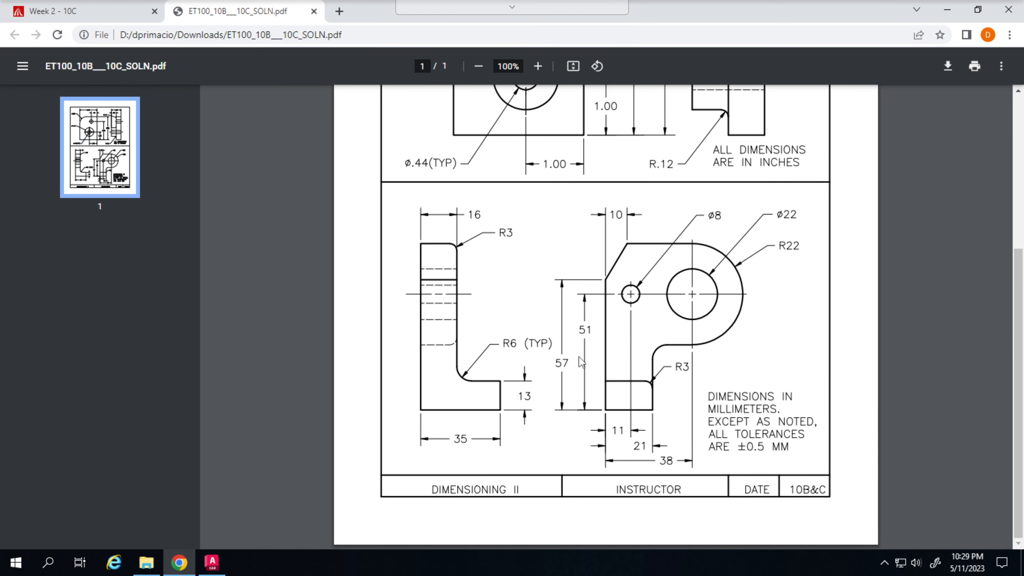
mouse_move(641, 460)
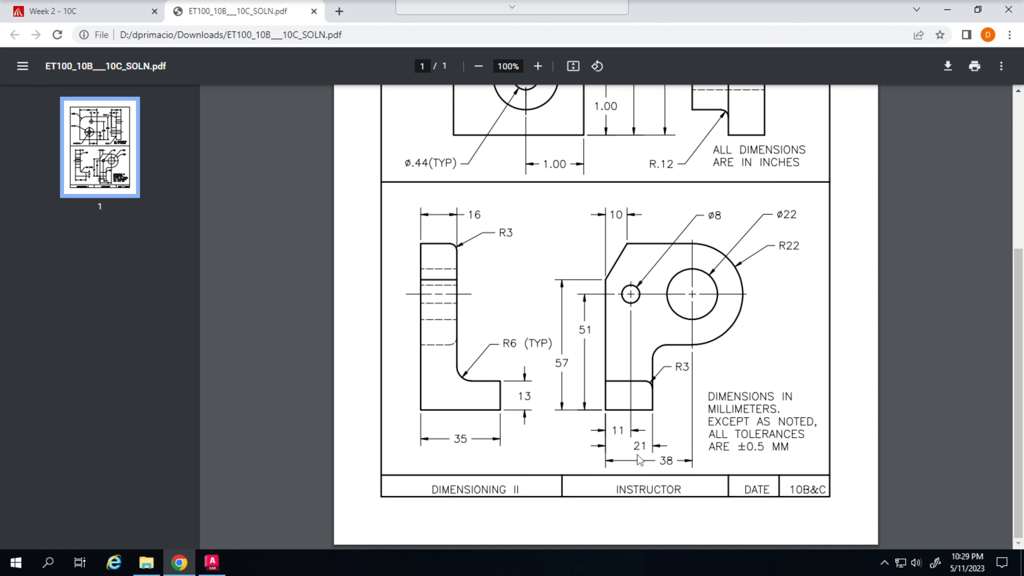
mouse_move(602, 221)
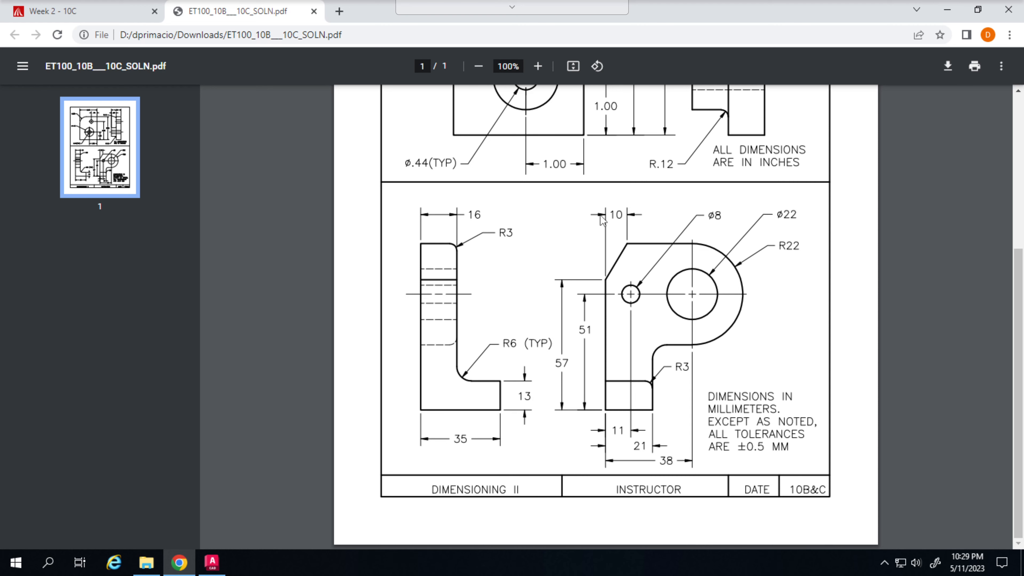
mouse_move(709, 419)
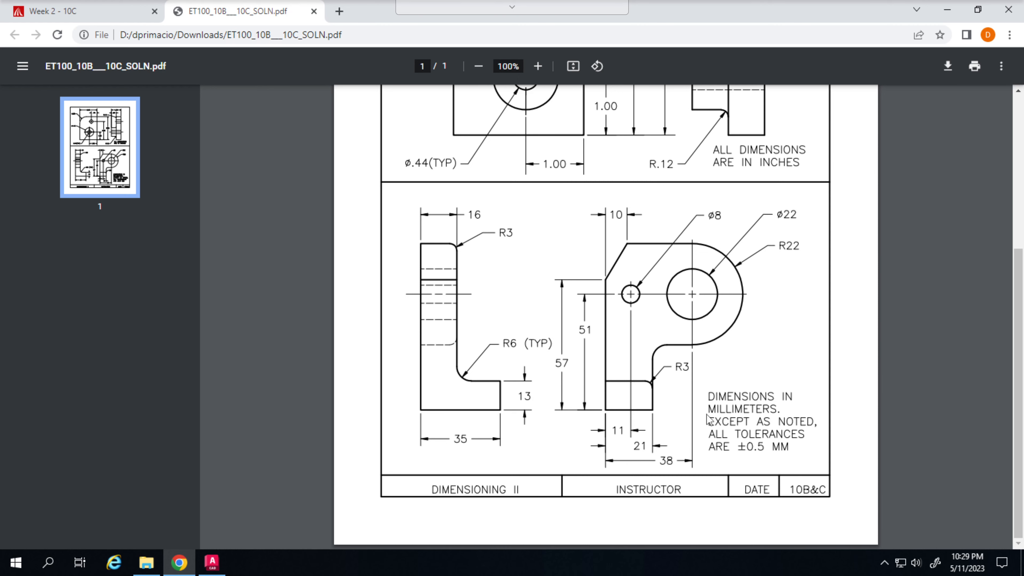
mouse_move(561, 370)
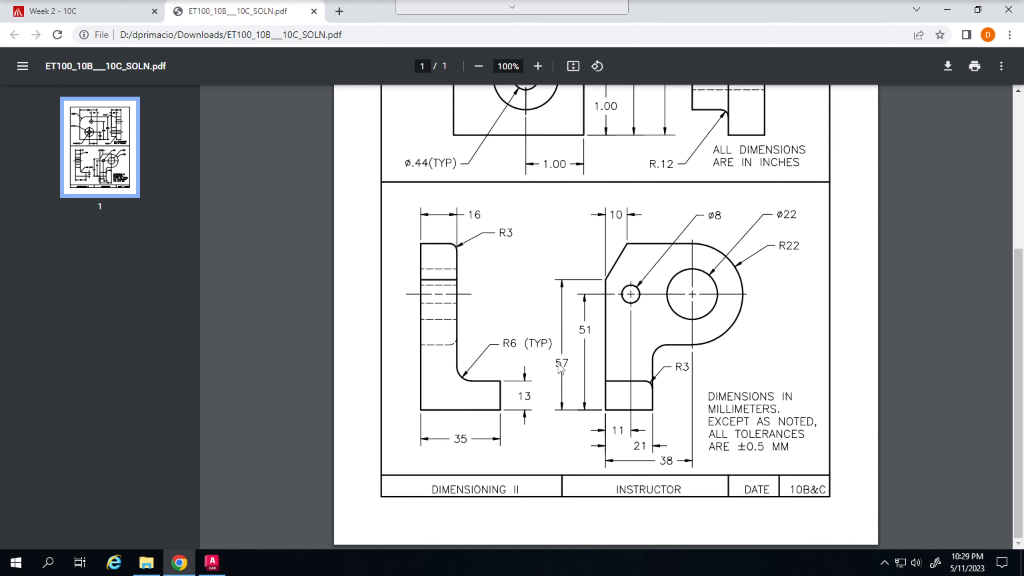
mouse_move(547, 405)
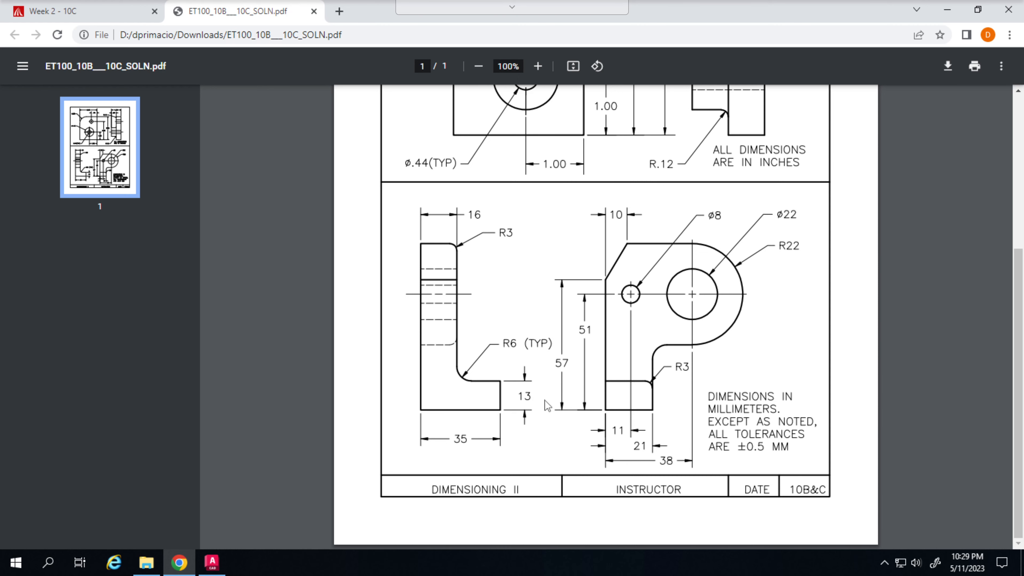
mouse_move(795, 326)
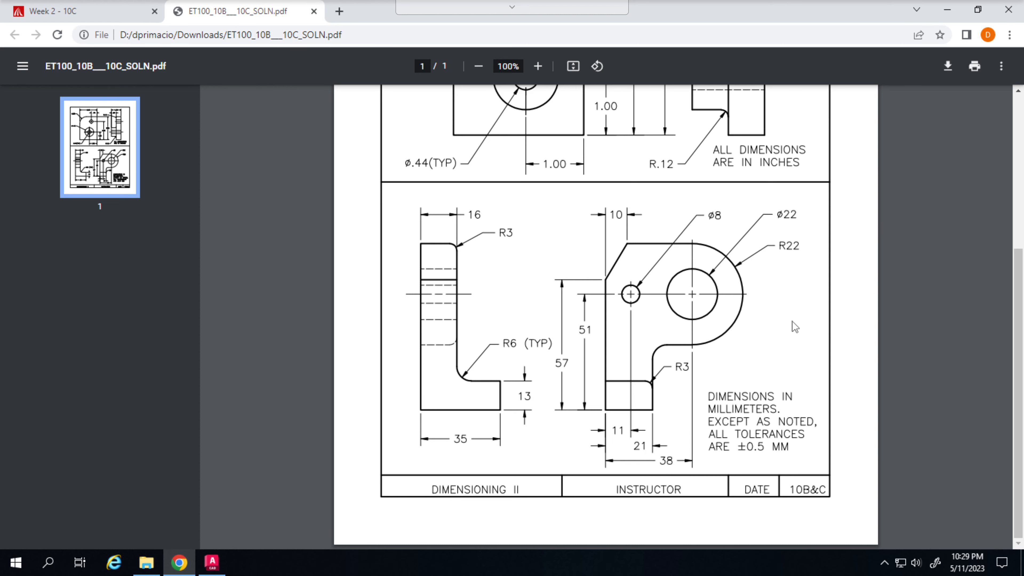
mouse_move(706, 450)
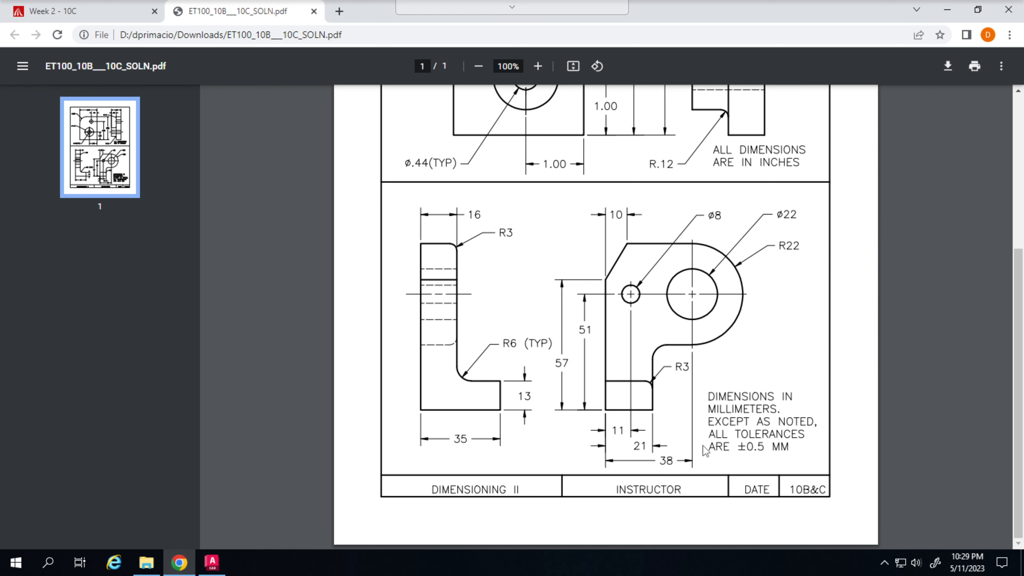
mouse_move(582, 450)
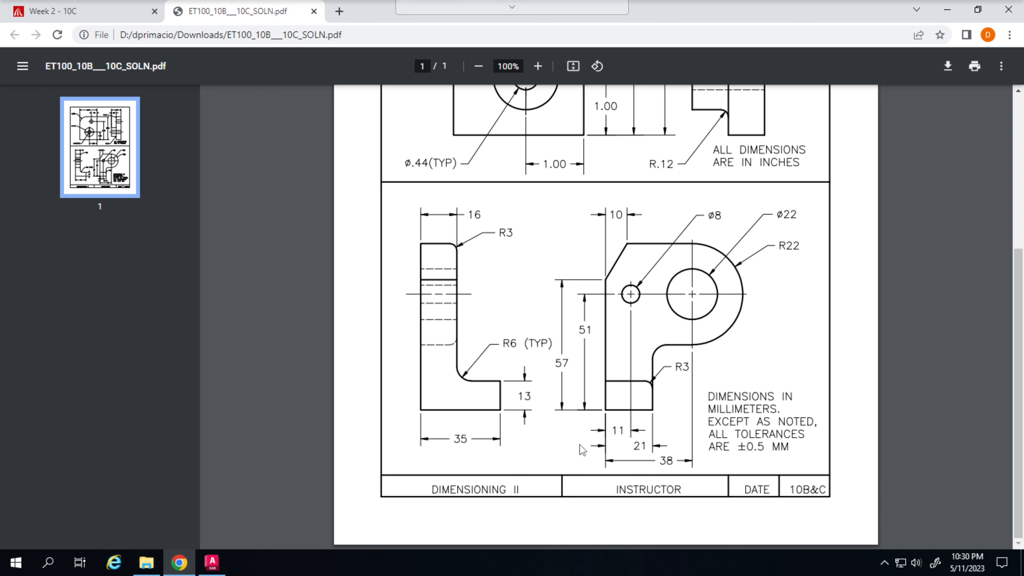
mouse_move(584, 438)
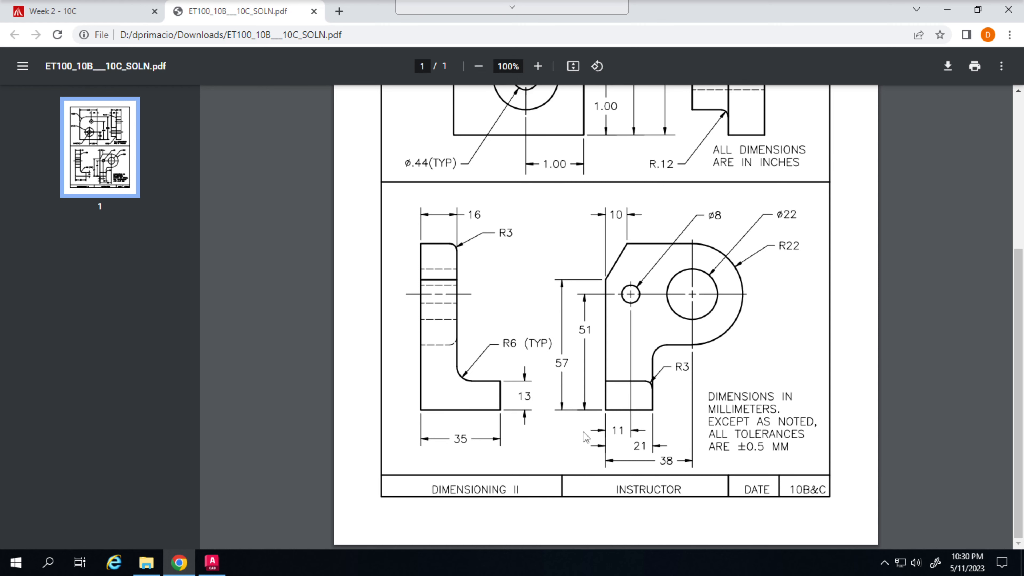
mouse_move(668, 304)
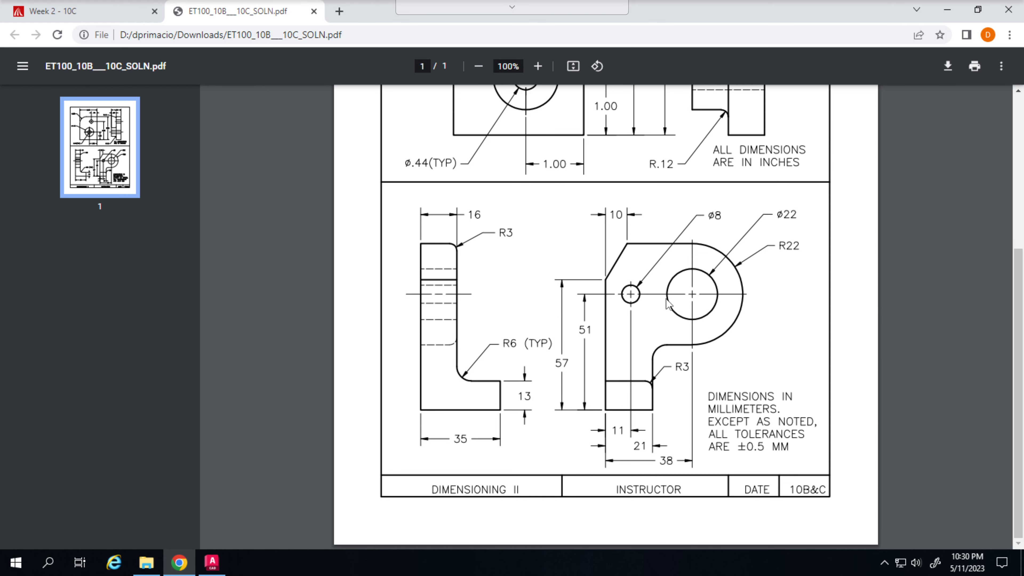
mouse_move(660, 284)
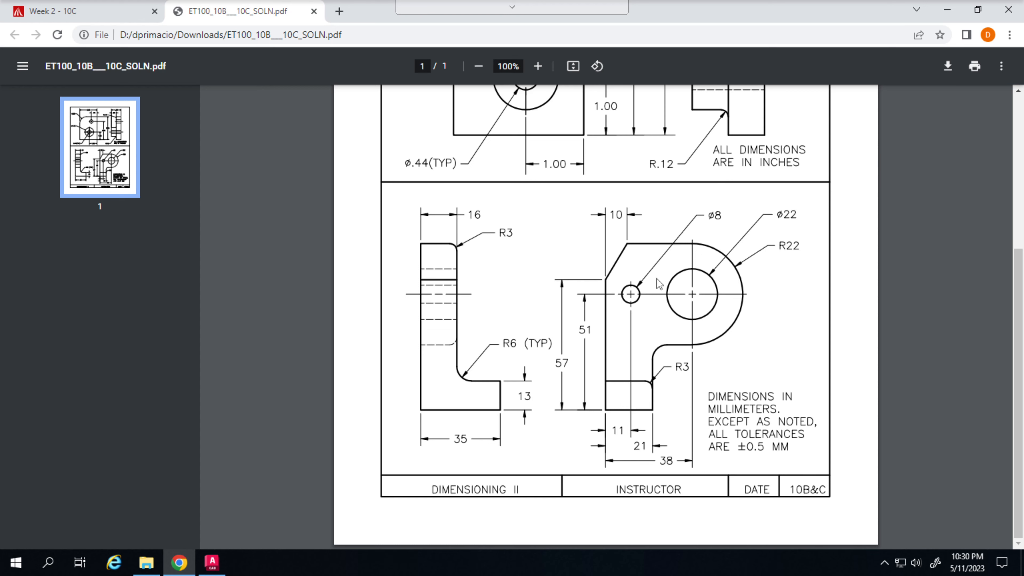
mouse_move(718, 230)
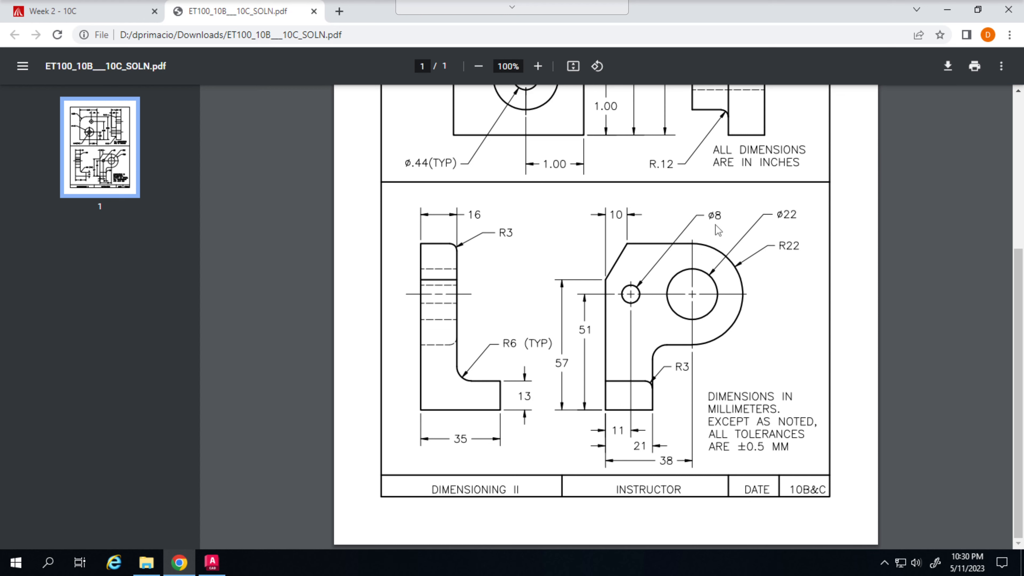
mouse_move(777, 227)
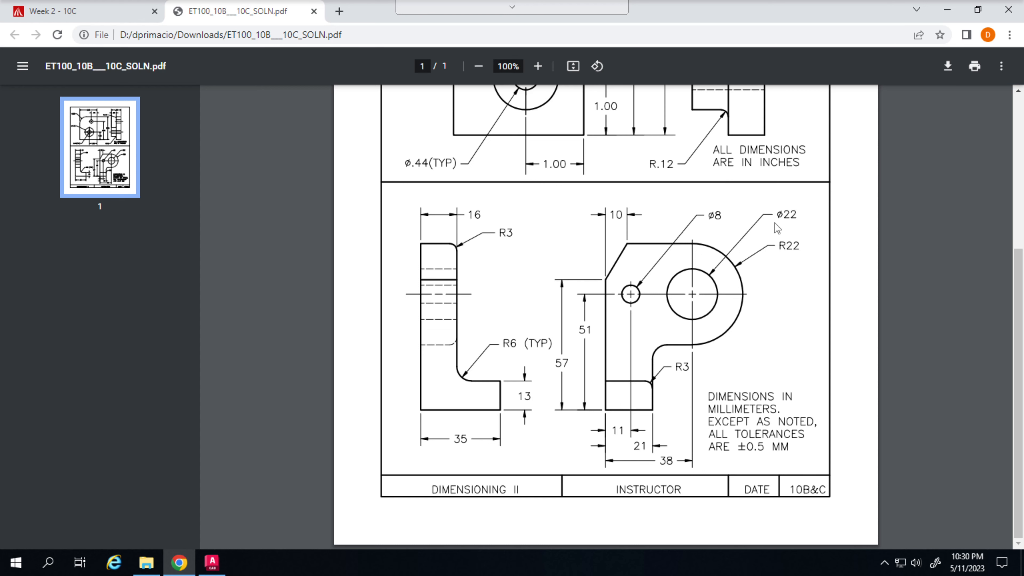
mouse_move(780, 229)
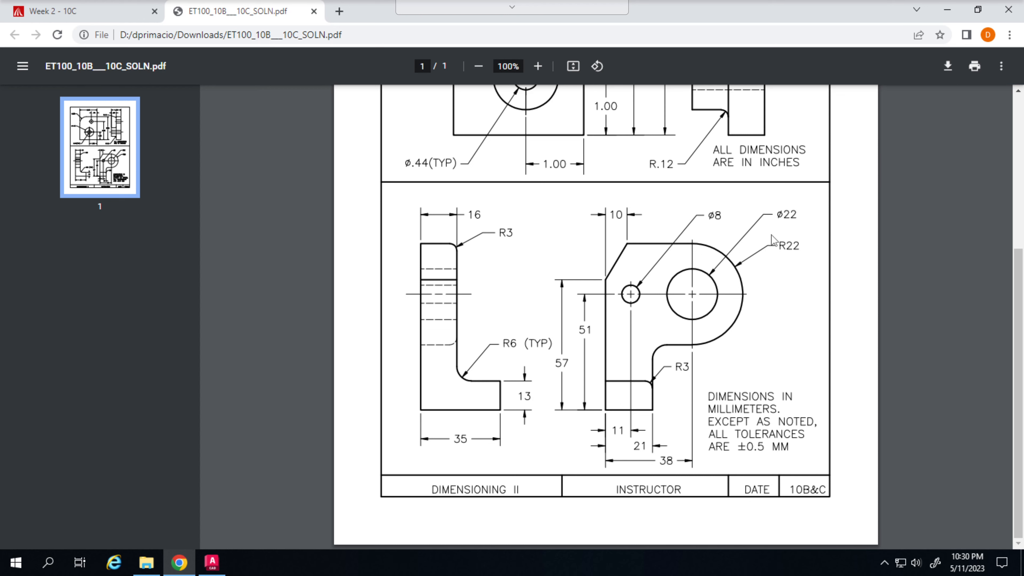
mouse_move(512, 342)
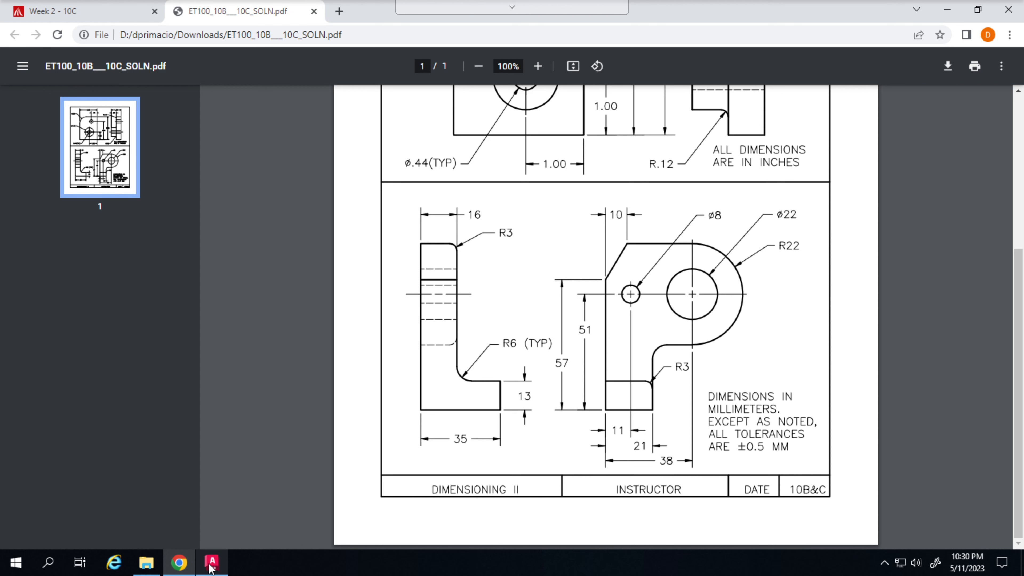
Return to AutoCAD and set the Dimension Layer to TITLE so new dimensions are red
click(211, 562)
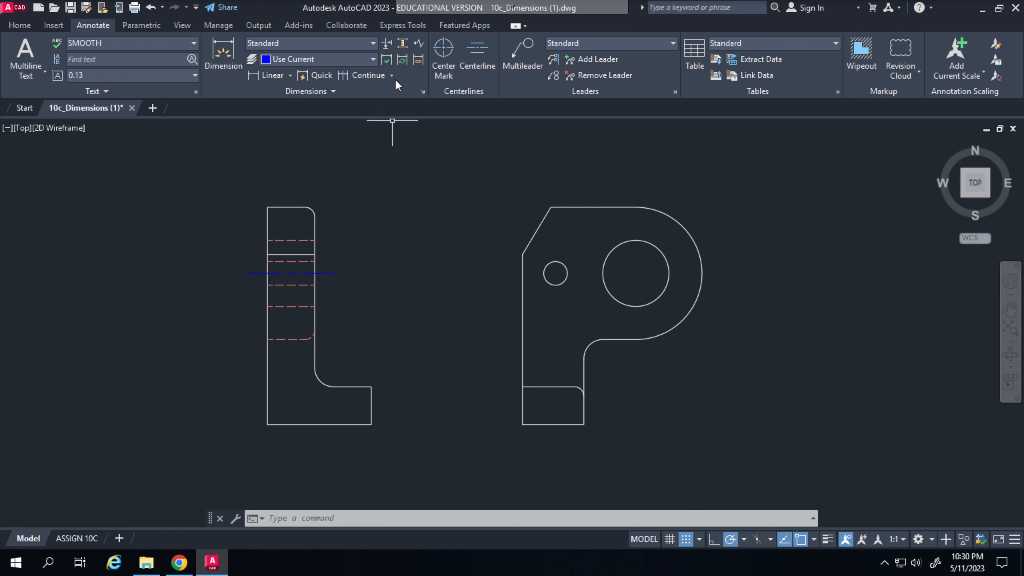
click(373, 59)
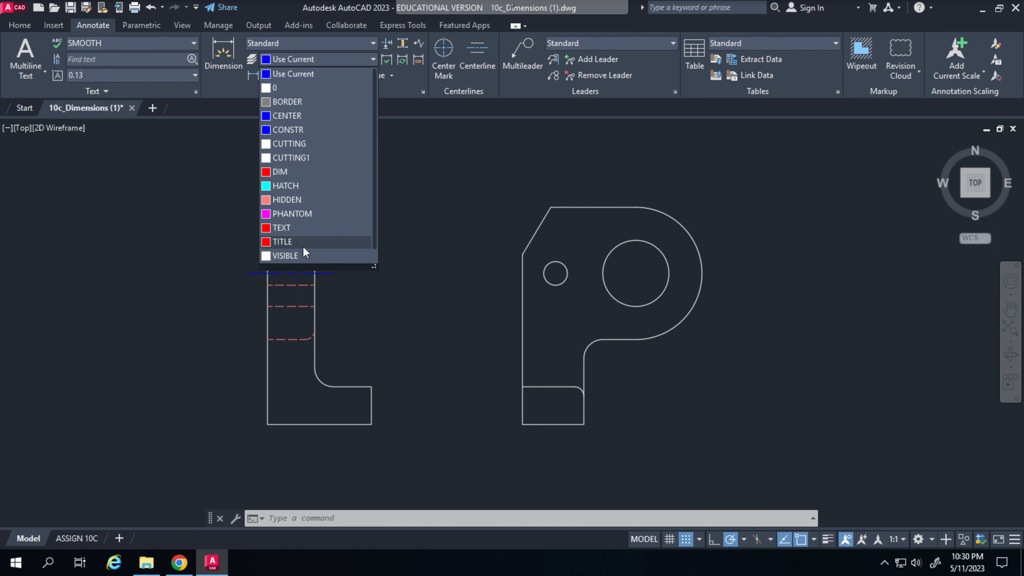
click(281, 242)
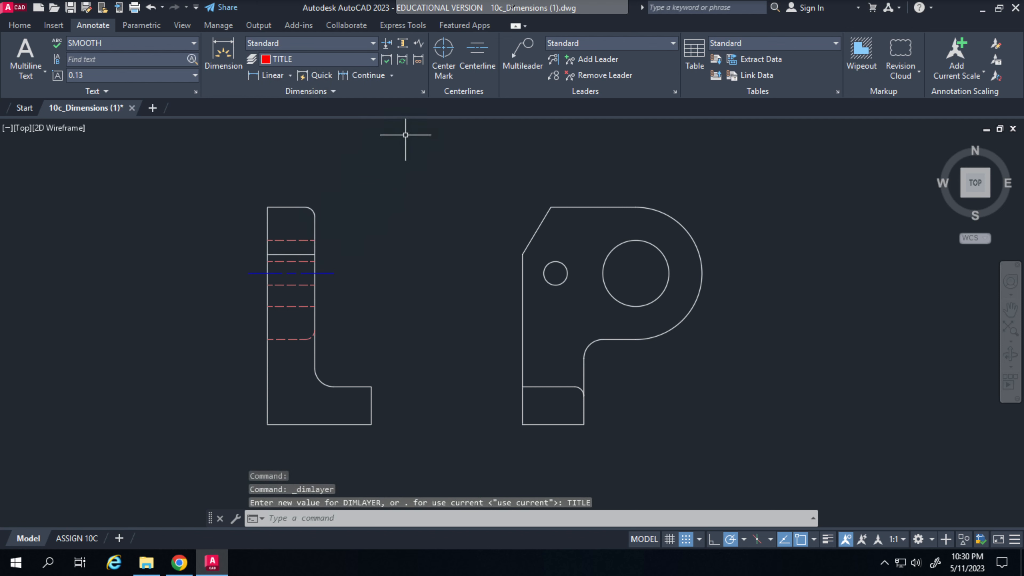
click(443, 58)
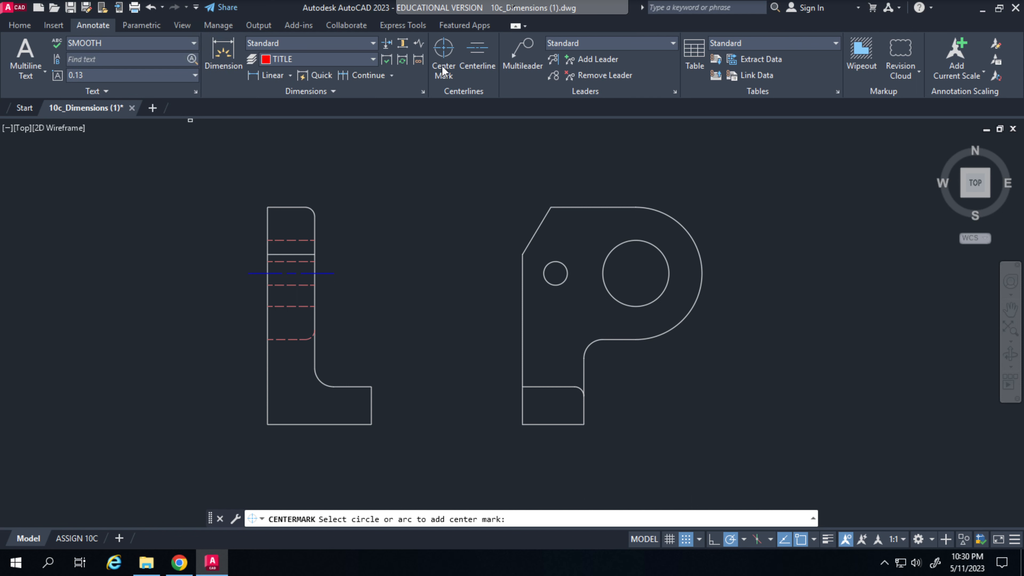
mouse_move(443, 52)
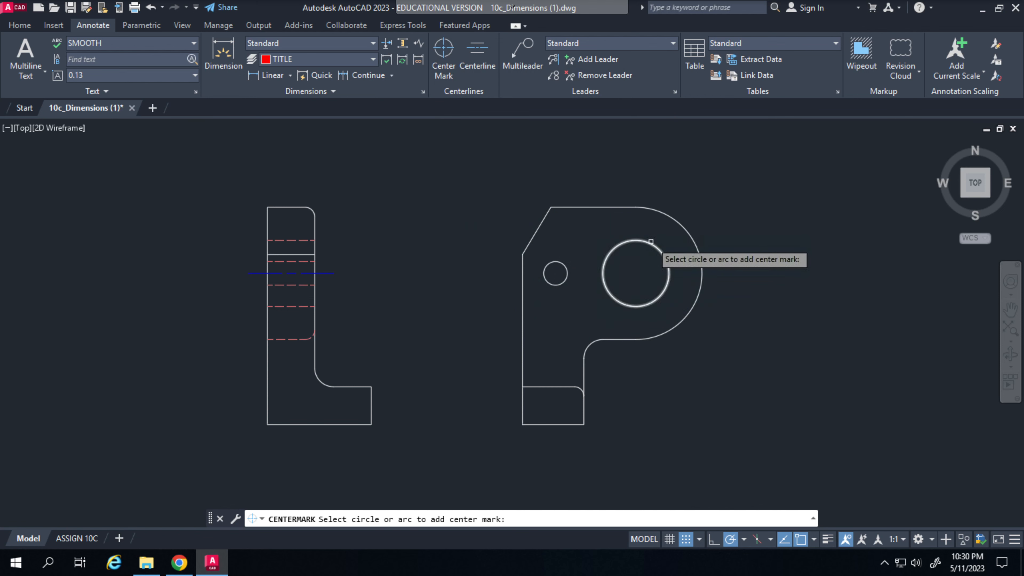
Add a center mark to the large hole on the plate view
click(631, 273)
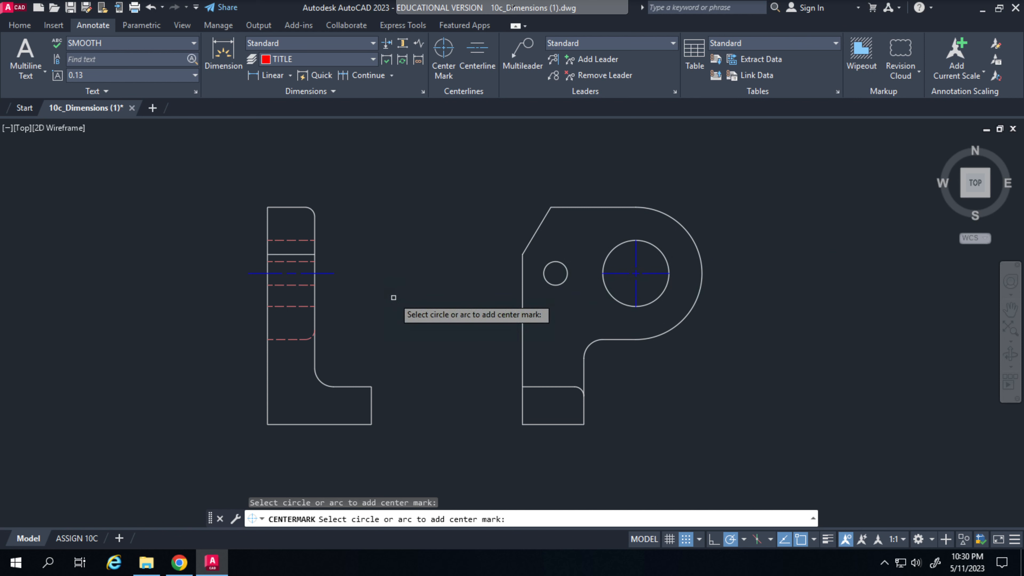
click(392, 296)
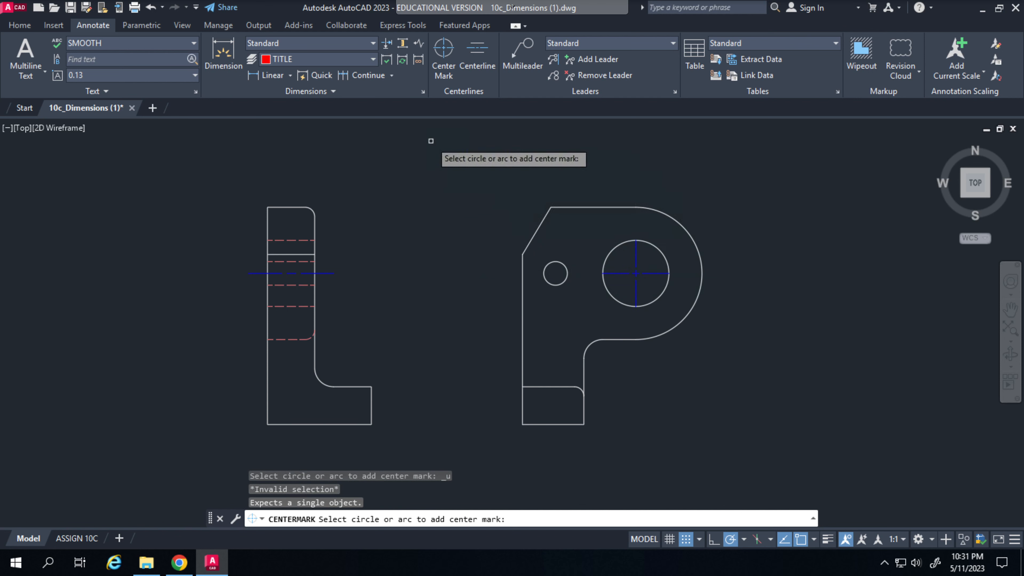
mouse_move(282, 98)
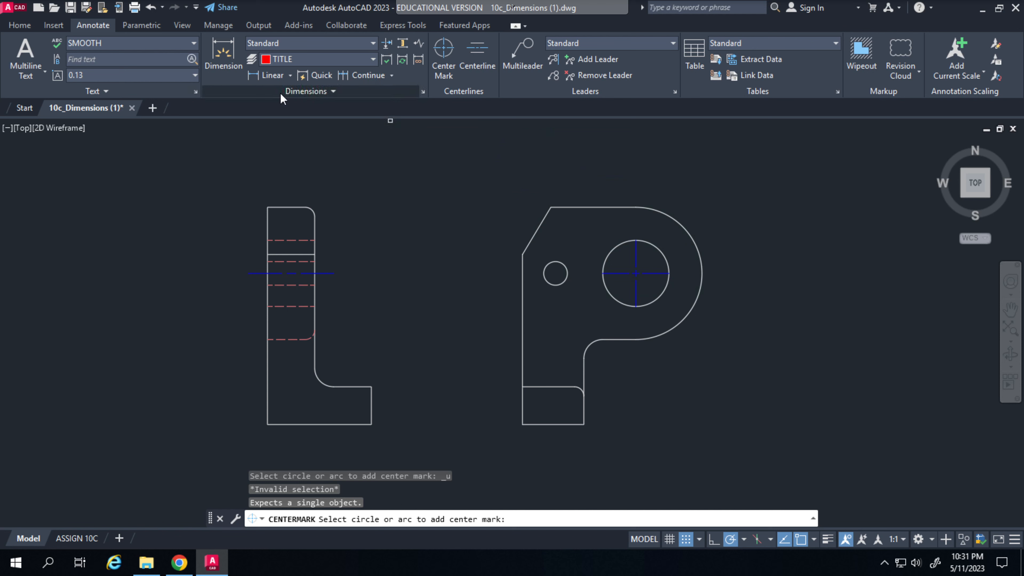
Expand the Linear dimension flyout to show radius and diameter types
click(290, 75)
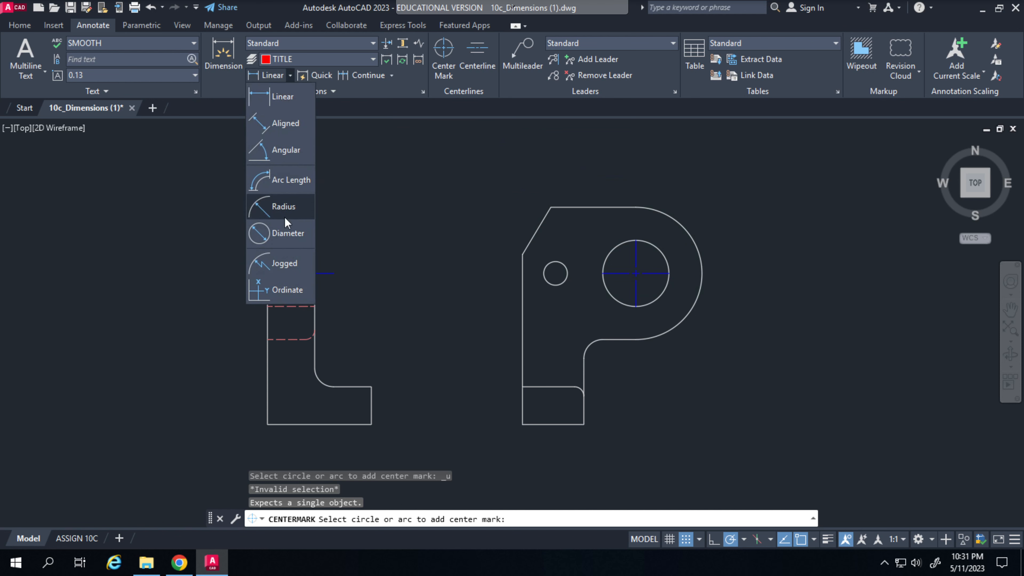
mouse_move(280, 233)
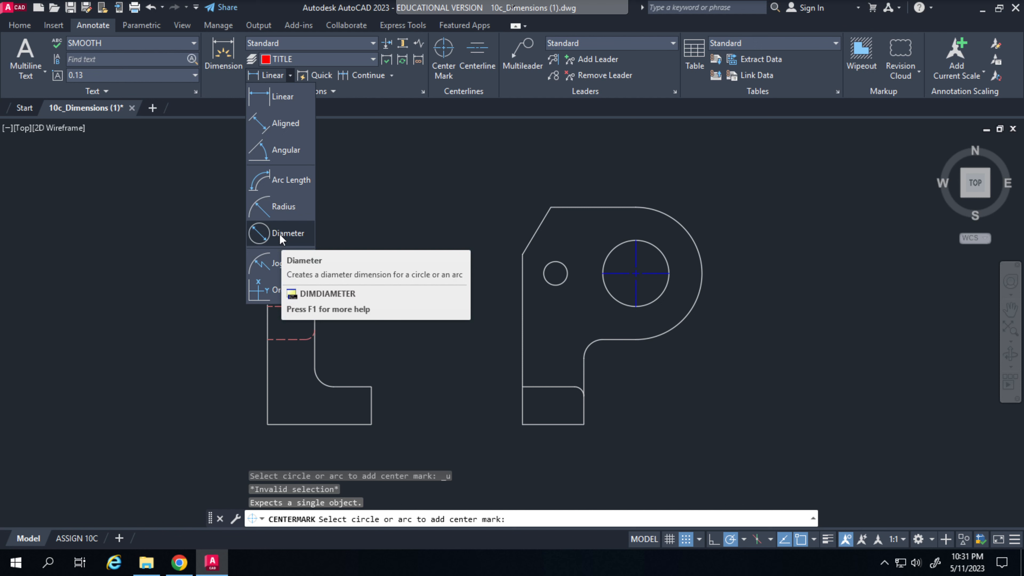
mouse_move(289, 233)
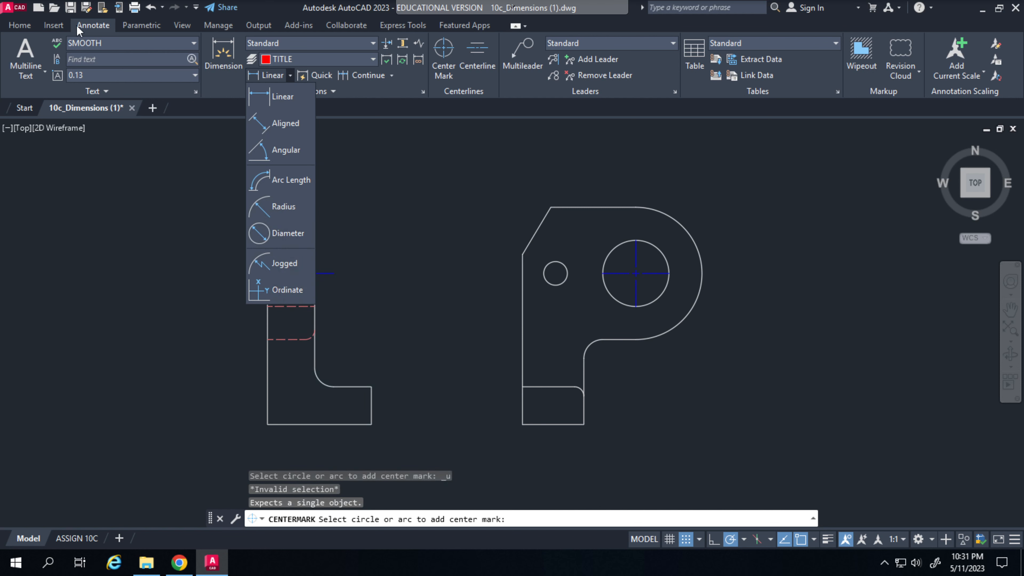
mouse_move(84, 32)
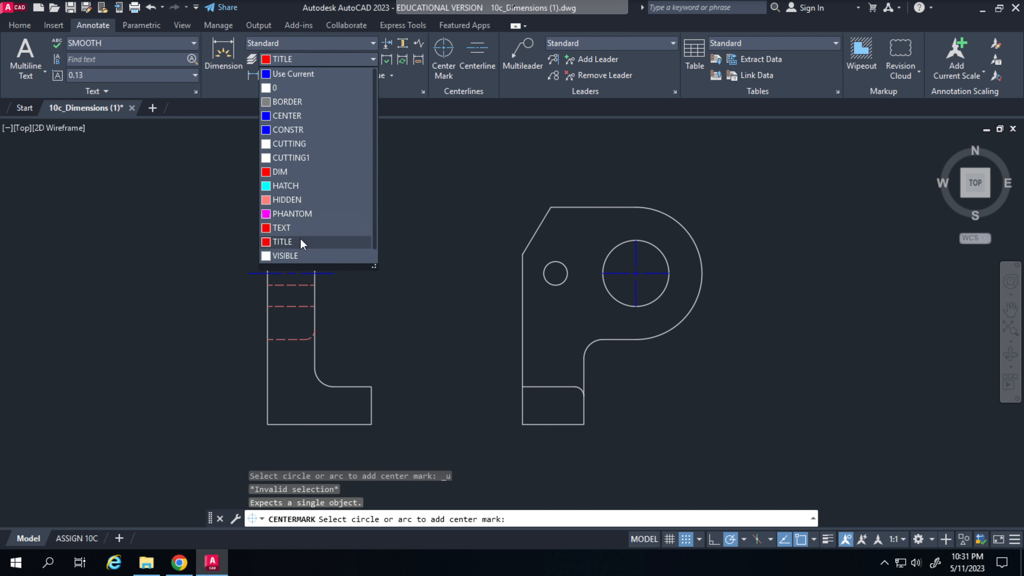
mouse_move(281, 227)
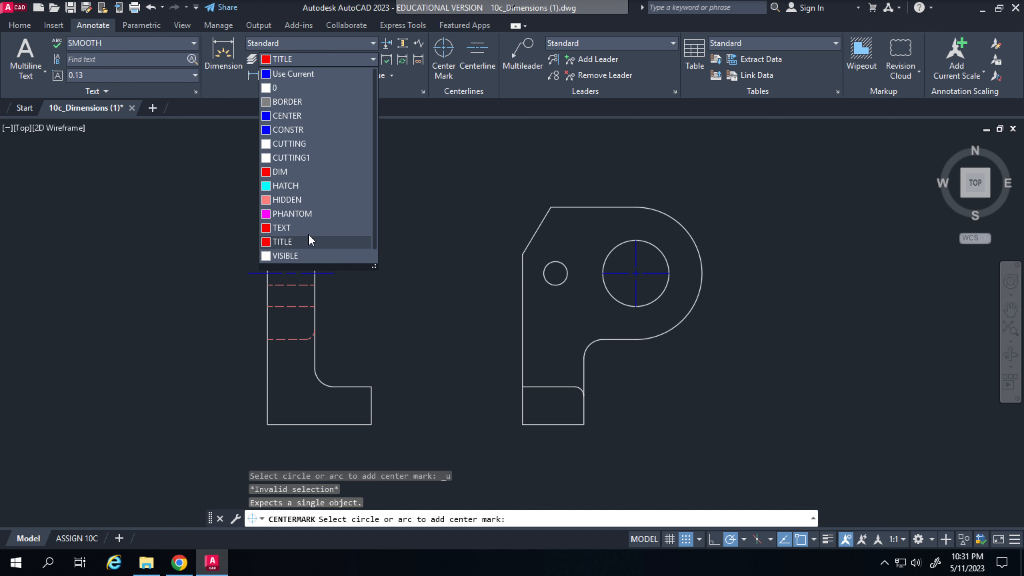
Reconfirm TITLE as the dimension layer and reopen the dimension type flyout
click(282, 241)
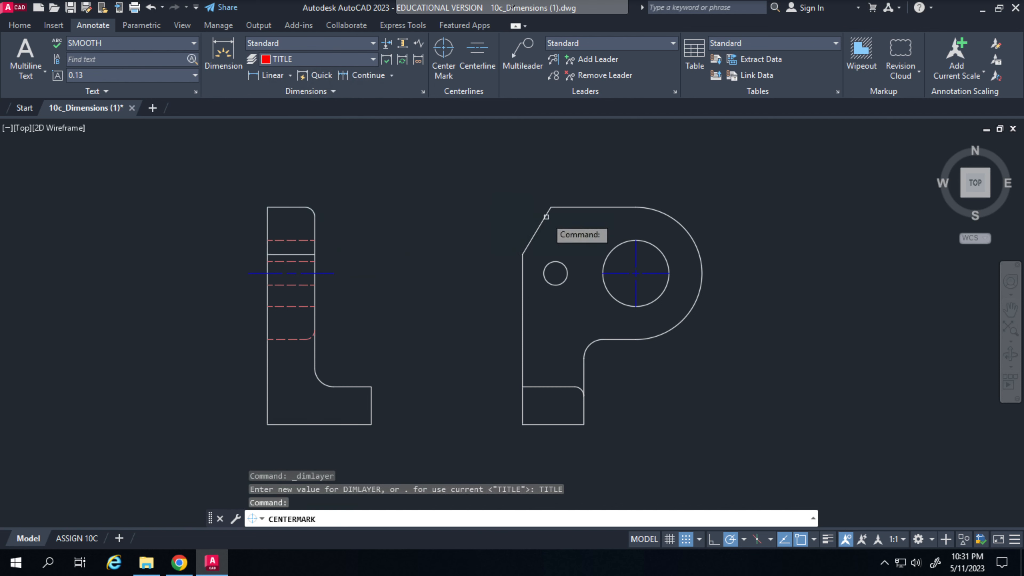
click(442, 53)
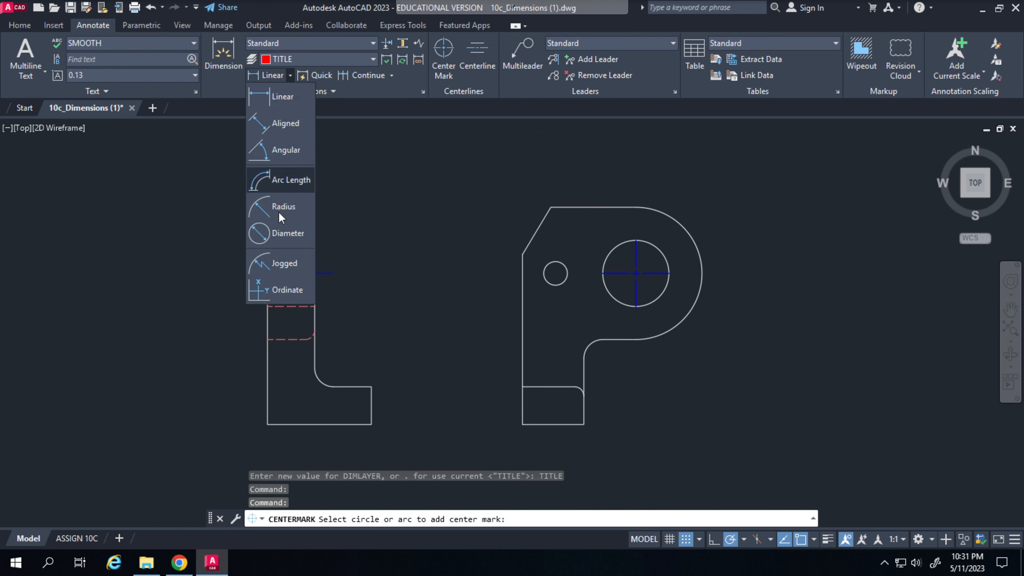
Add diameter callouts Ø22.2250 and Ø7.9375 to the plate's large and small holes
click(288, 233)
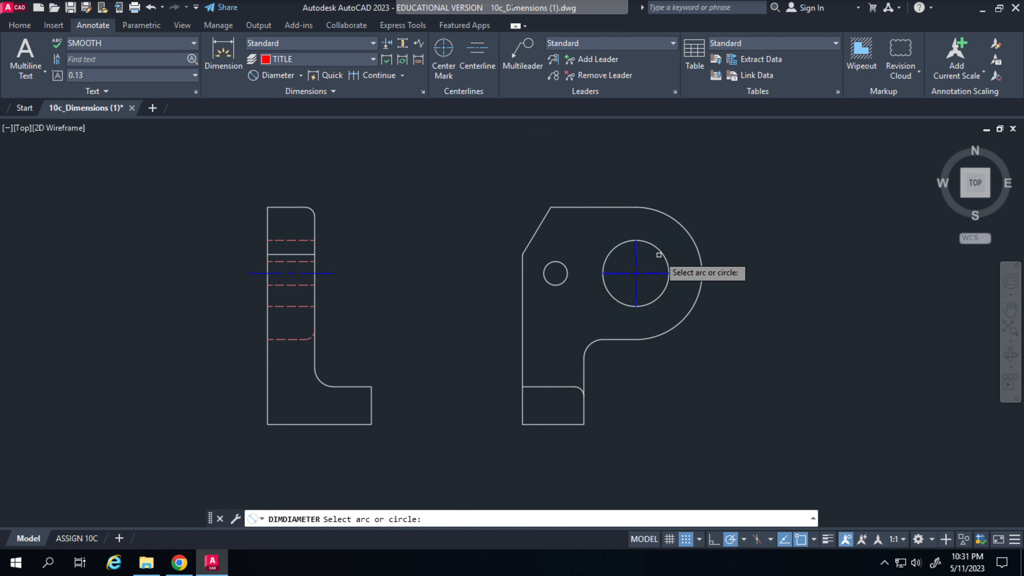
click(634, 273)
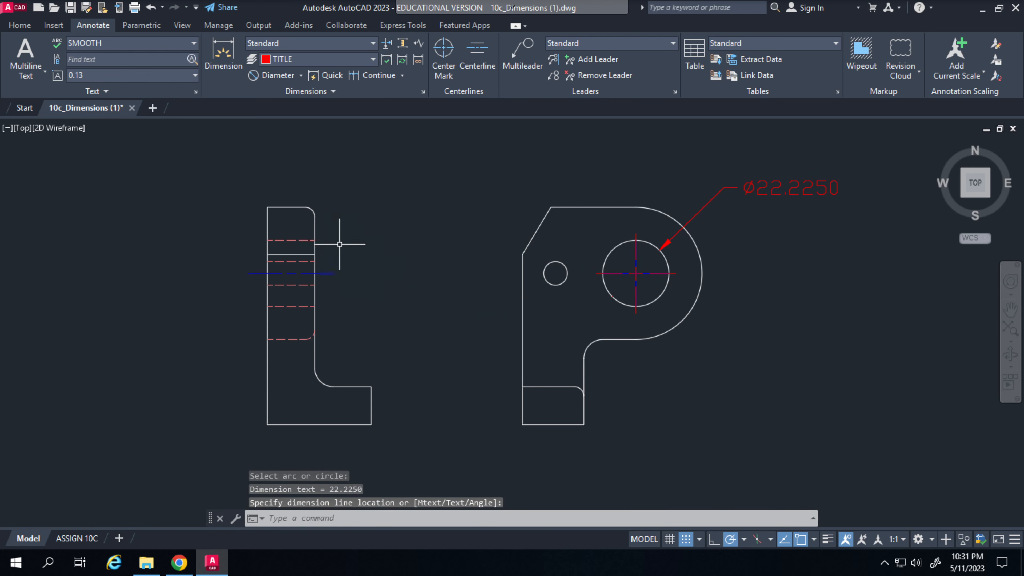
mouse_move(404, 198)
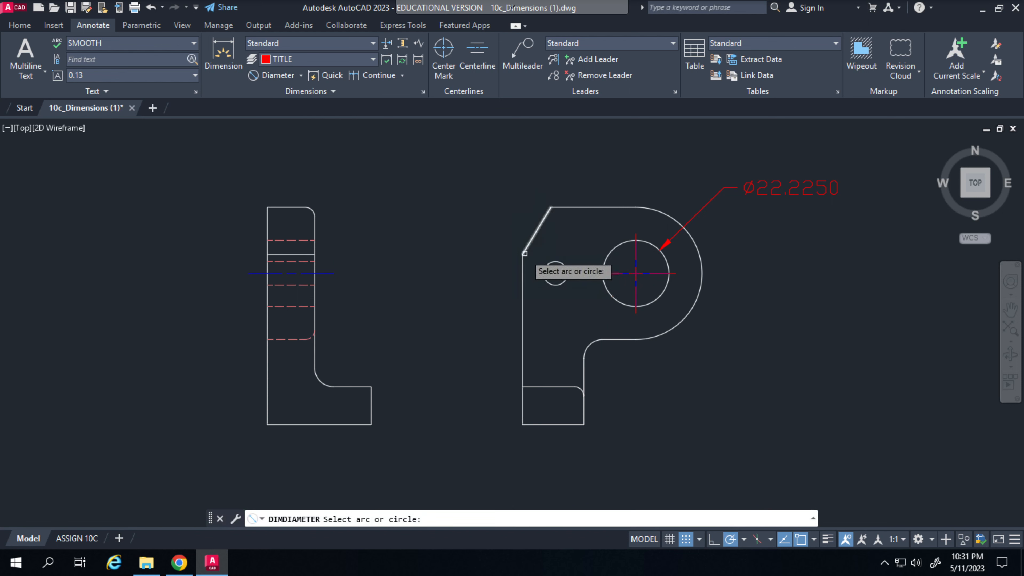
click(555, 273)
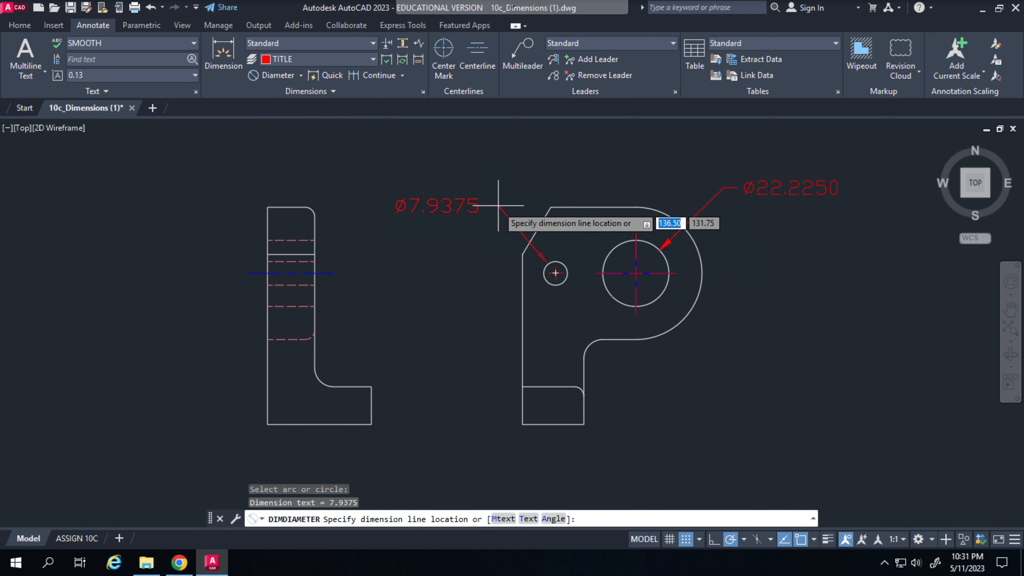
click(439, 222)
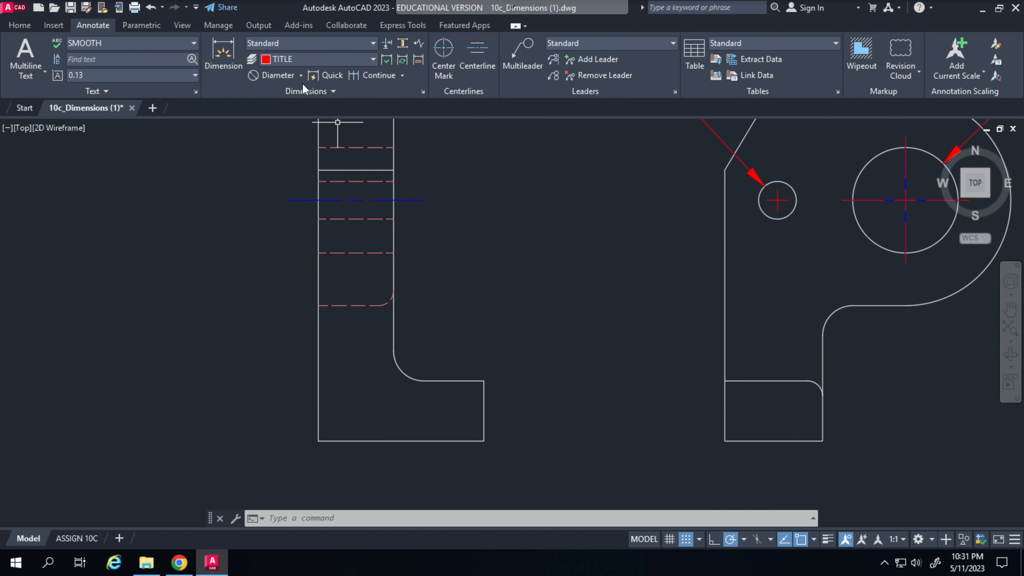
Place an R6.3500 radius dimension on the L-bracket's inside fillet and select it
click(297, 75)
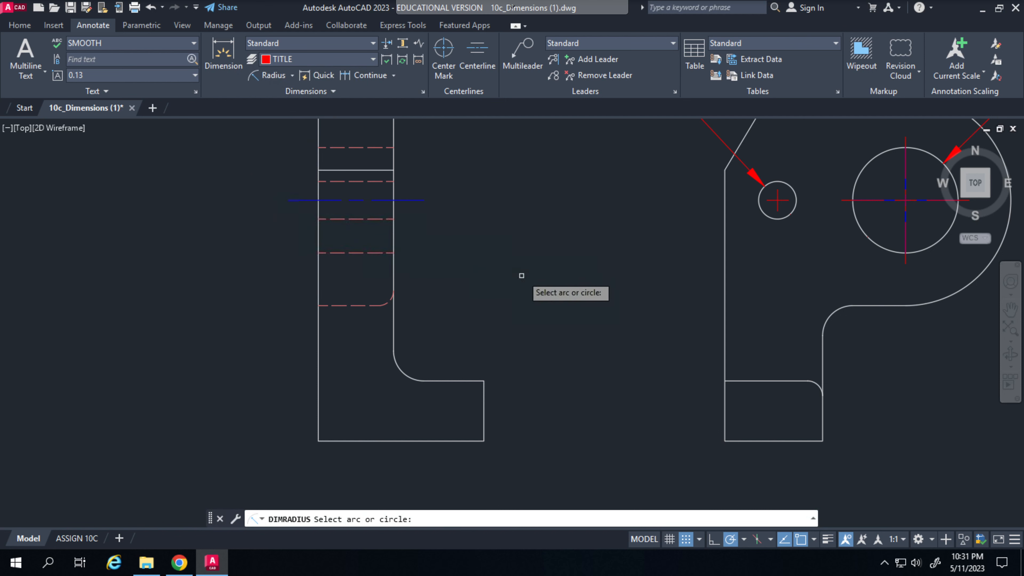
click(423, 351)
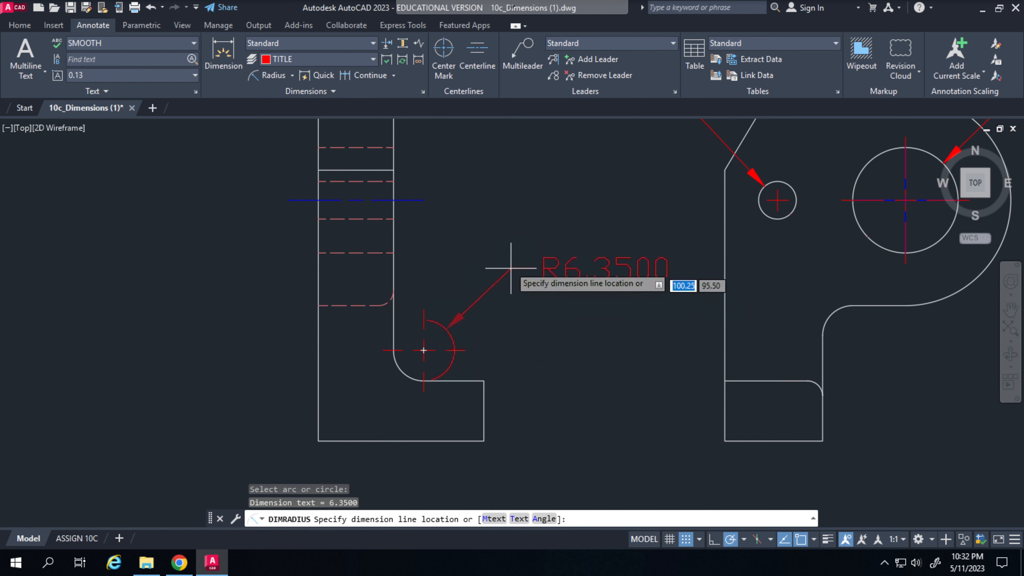
mouse_move(480, 304)
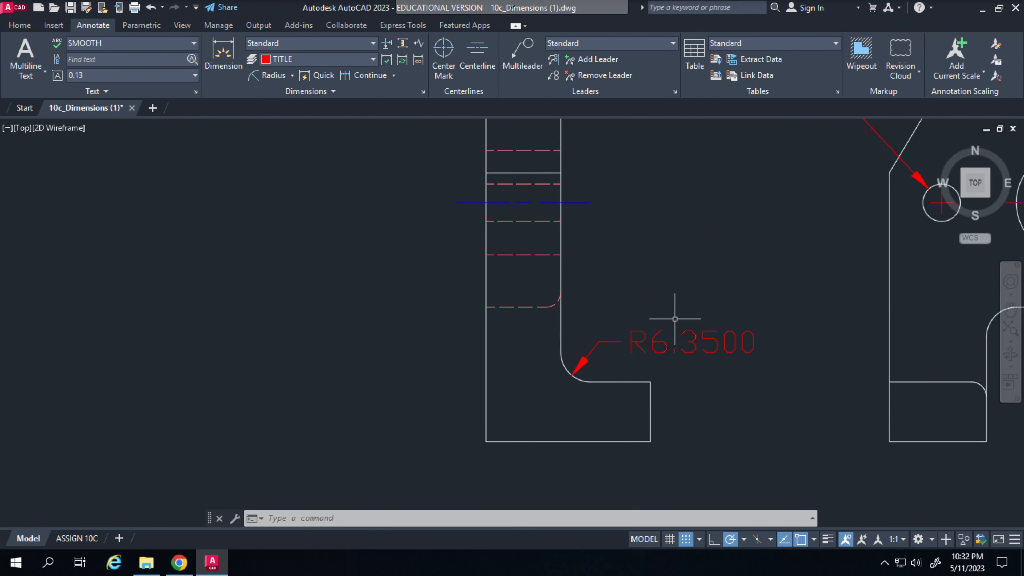
click(674, 320)
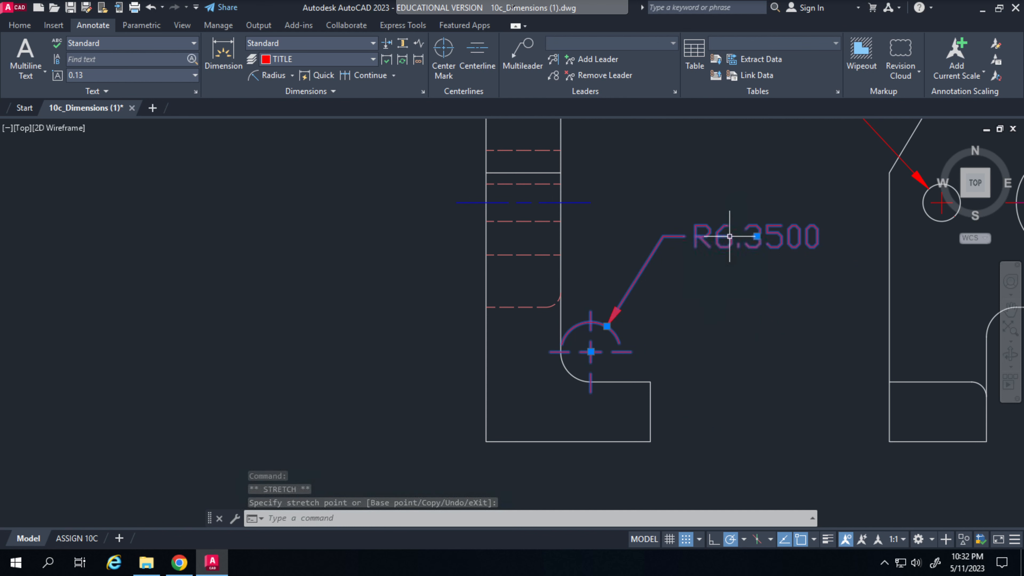
In the callout's Properties, set Lines & Arrows Center mark to None
right_click(719, 241)
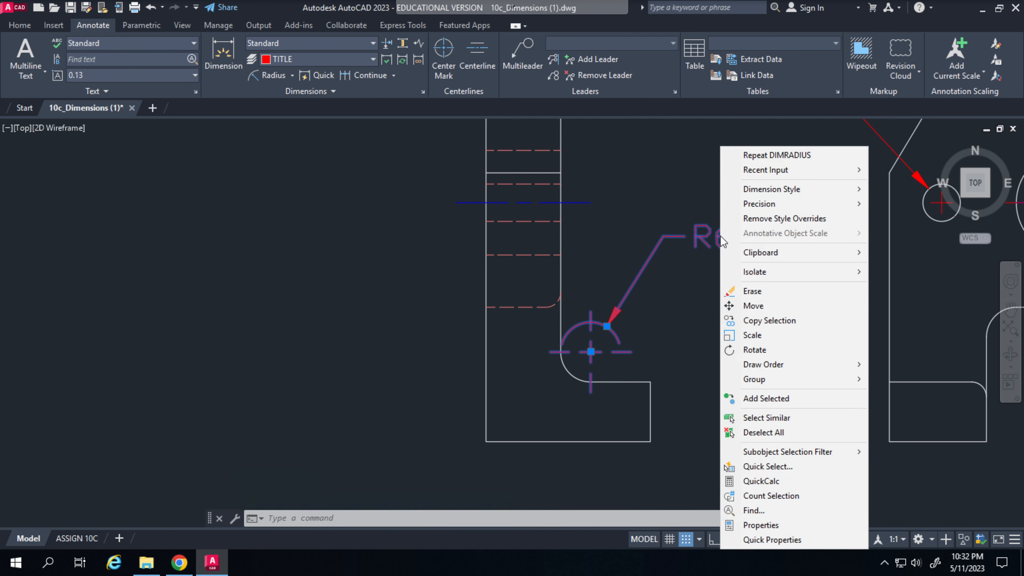
click(760, 525)
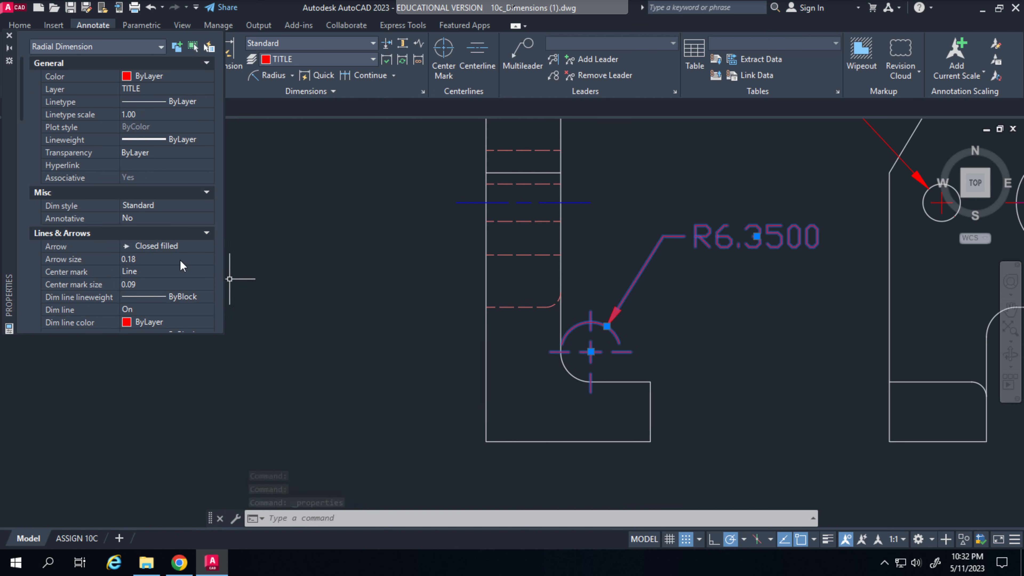
scroll(down, 3)
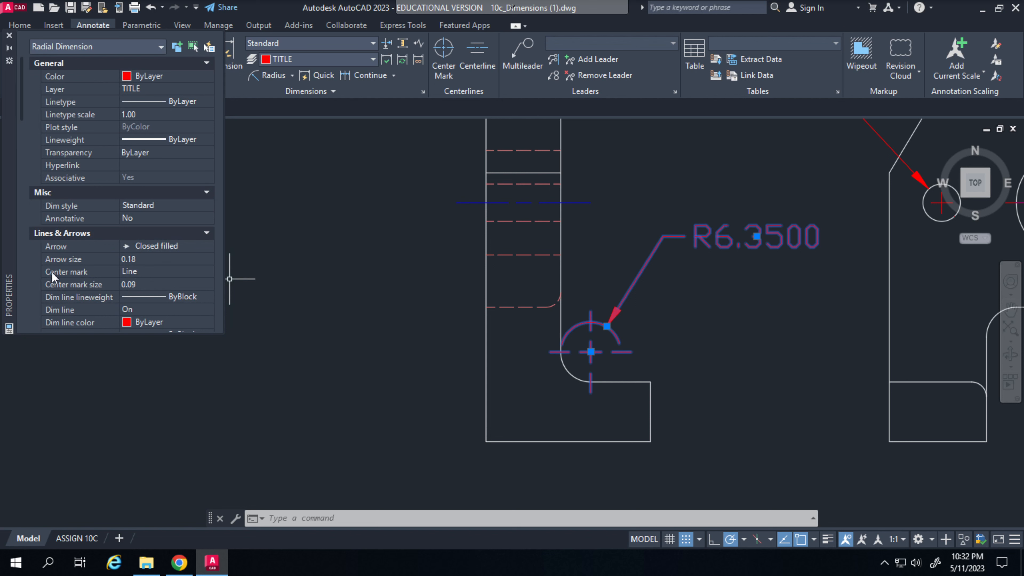
mouse_move(137, 278)
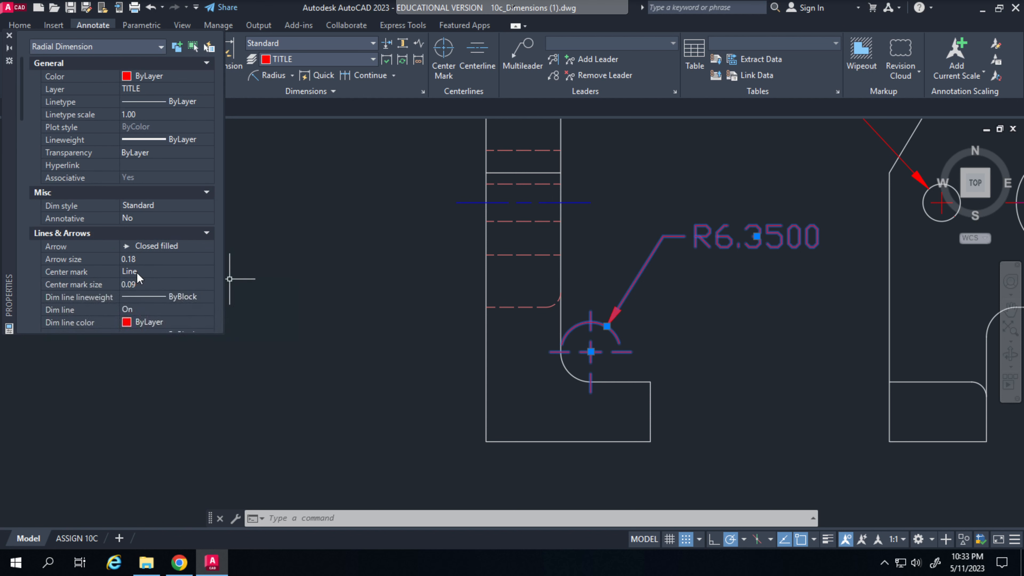
mouse_move(143, 276)
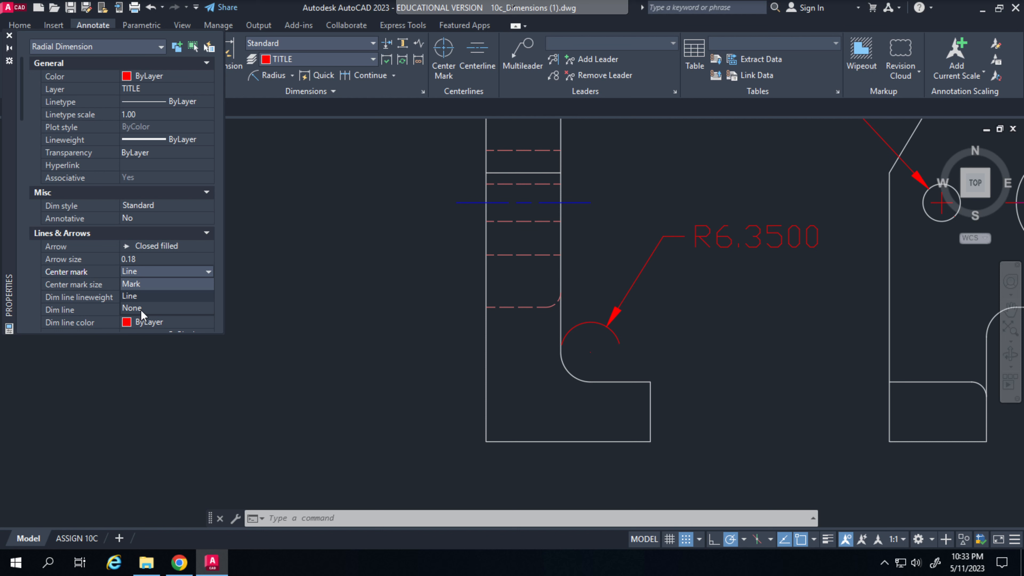
click(131, 307)
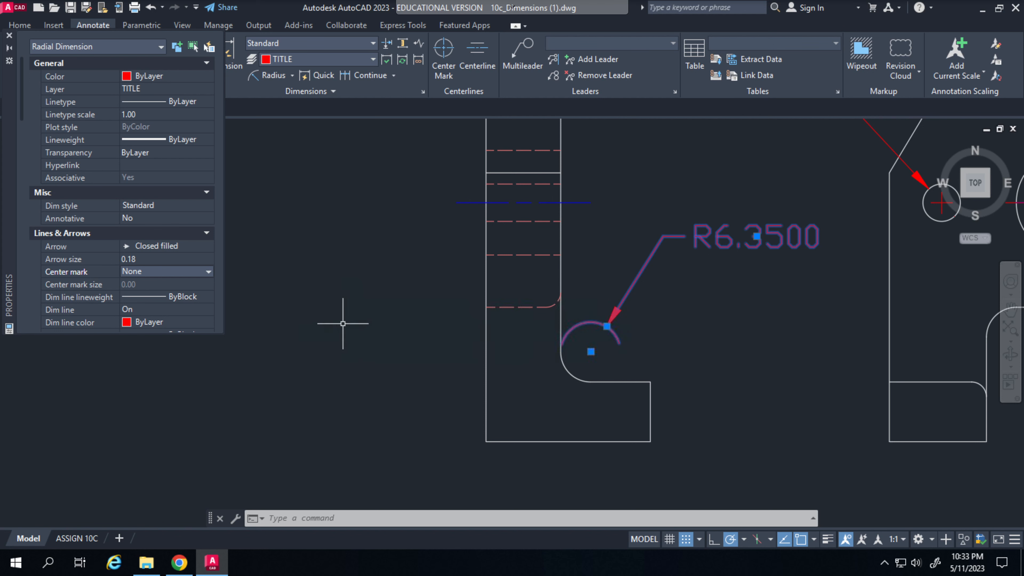
mouse_move(59, 309)
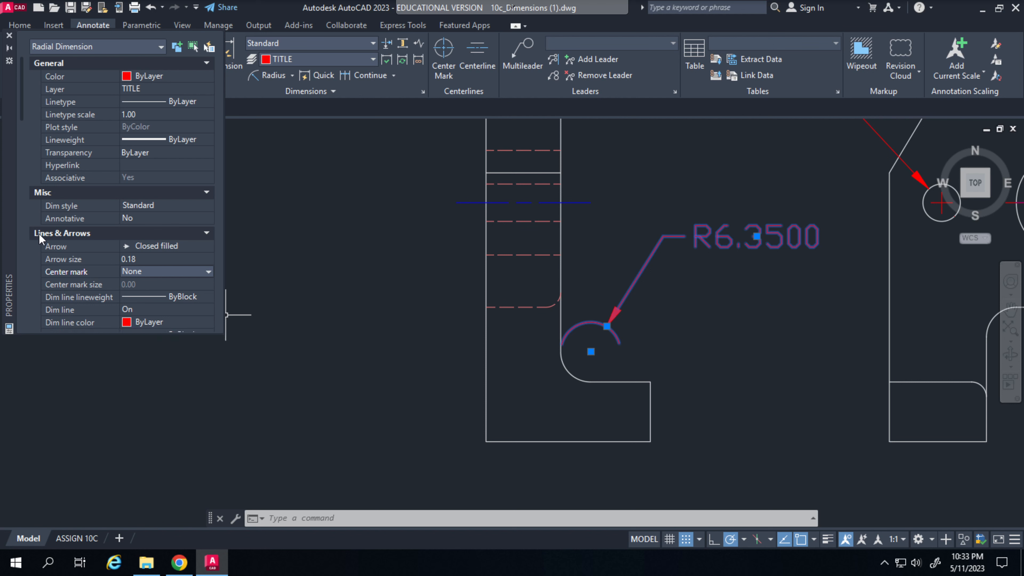
mouse_move(57, 315)
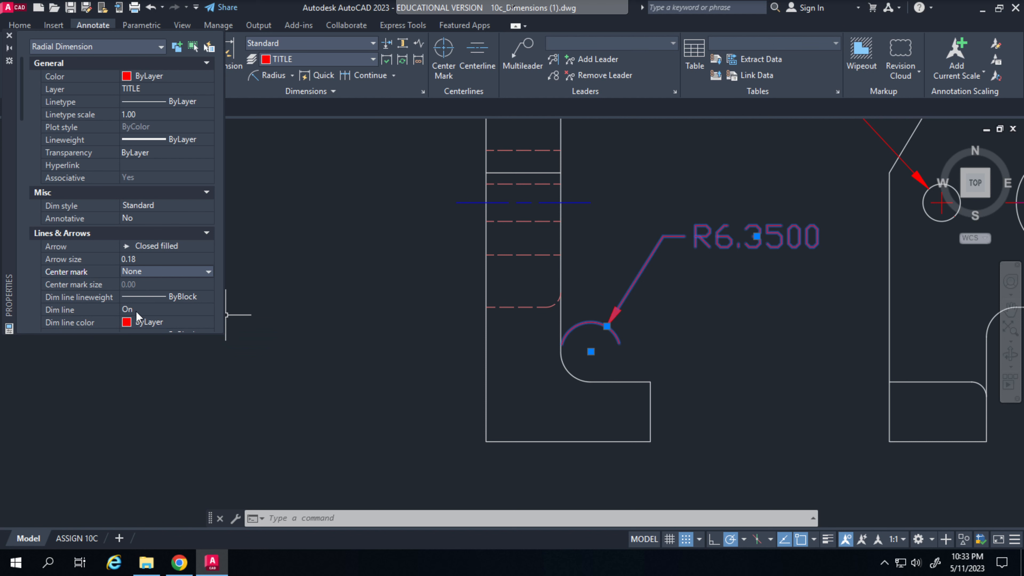
Keep Dim line On and set Ext line Off so the arrow meets the fillet directly
click(208, 309)
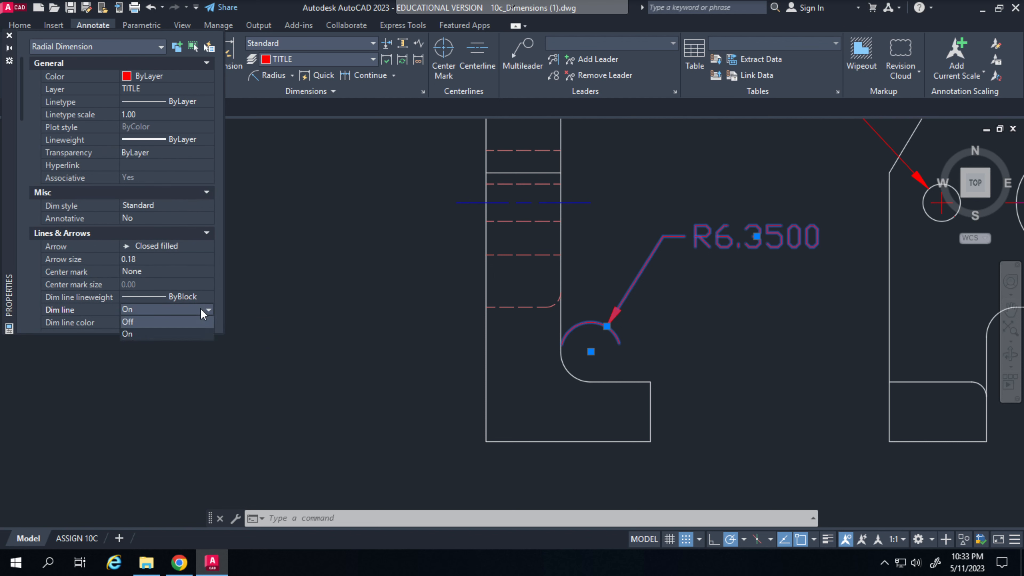
click(128, 321)
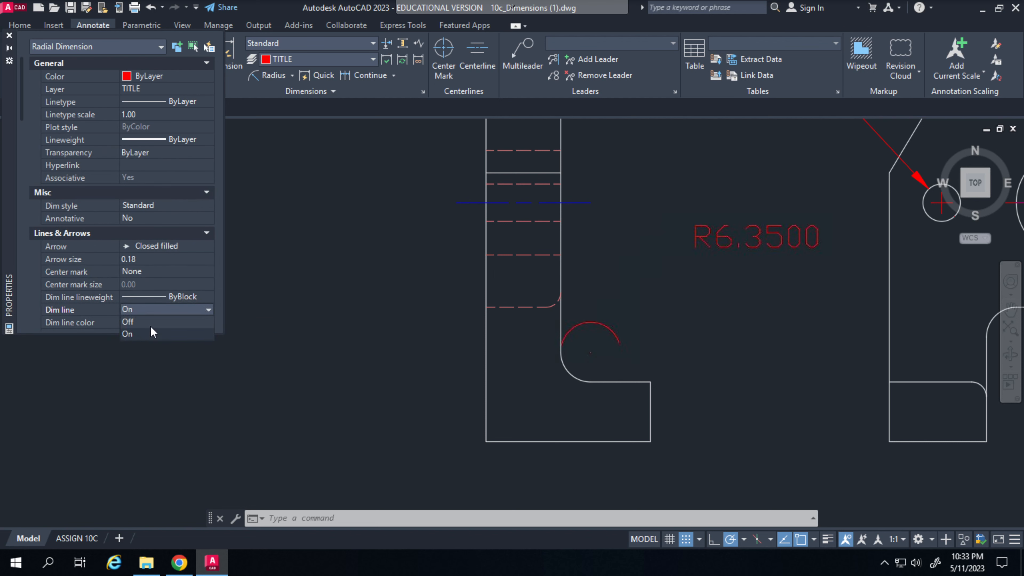
click(147, 334)
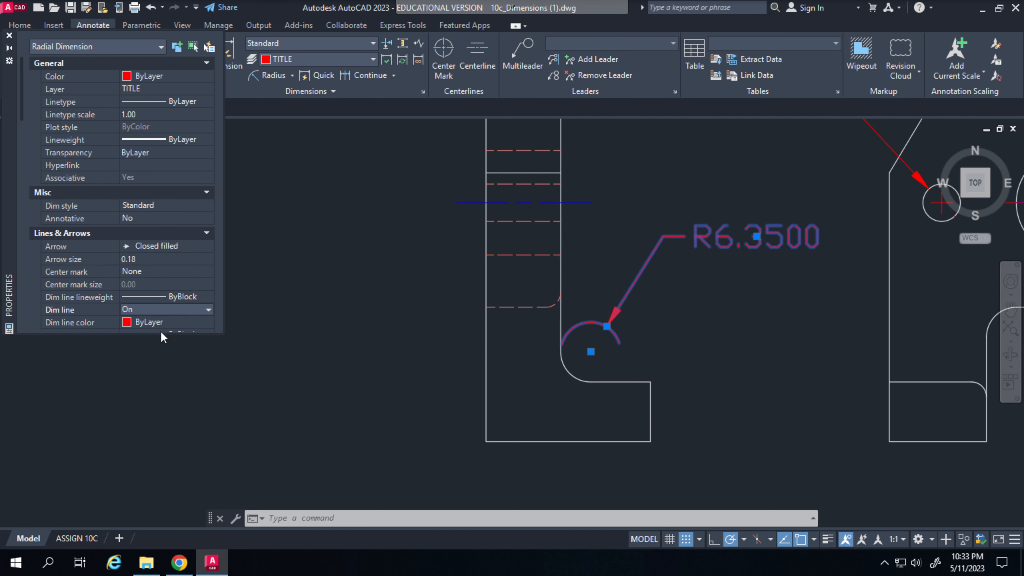
mouse_move(101, 265)
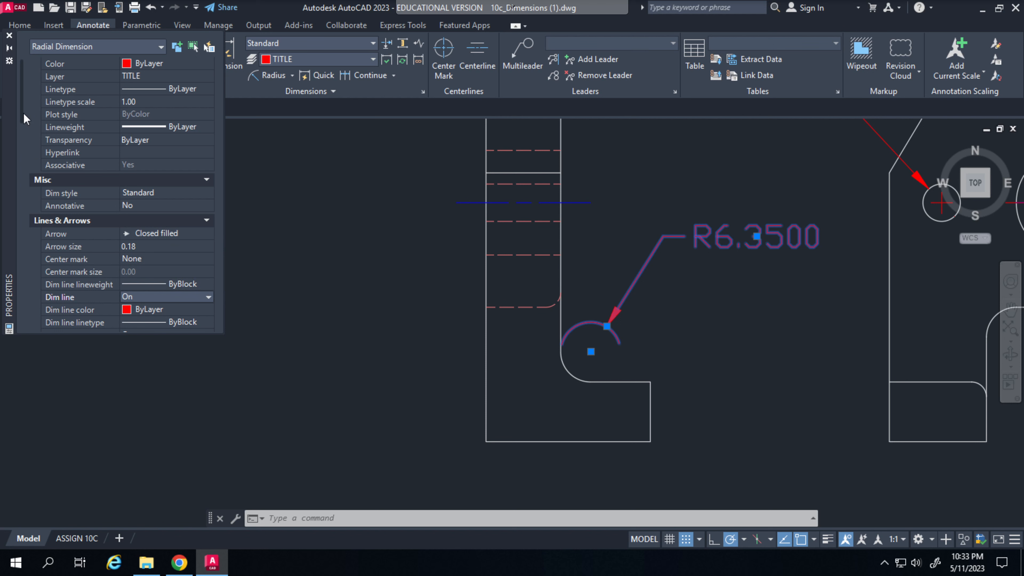
scroll(down, 3)
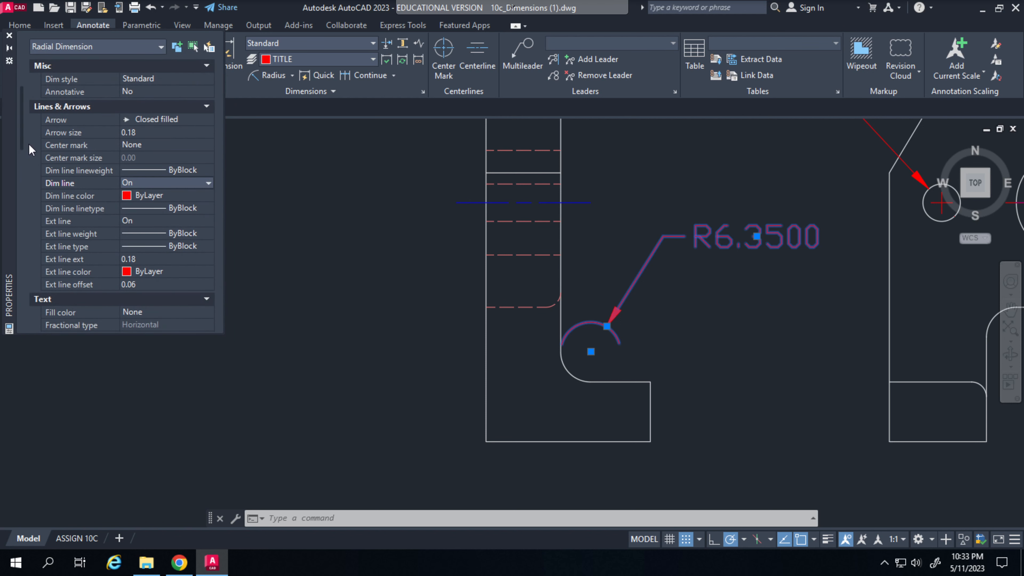
mouse_move(63, 229)
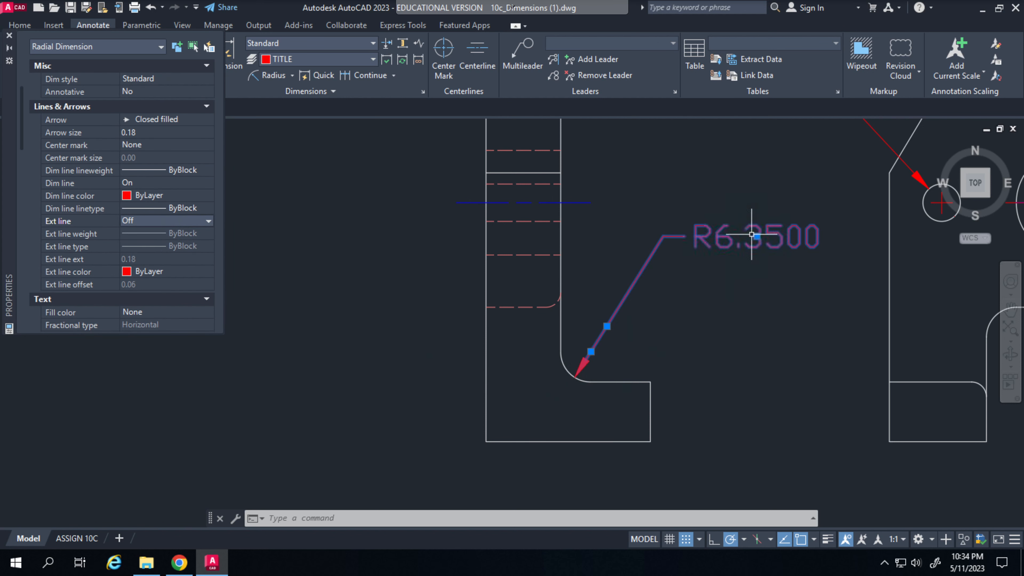
click(590, 352)
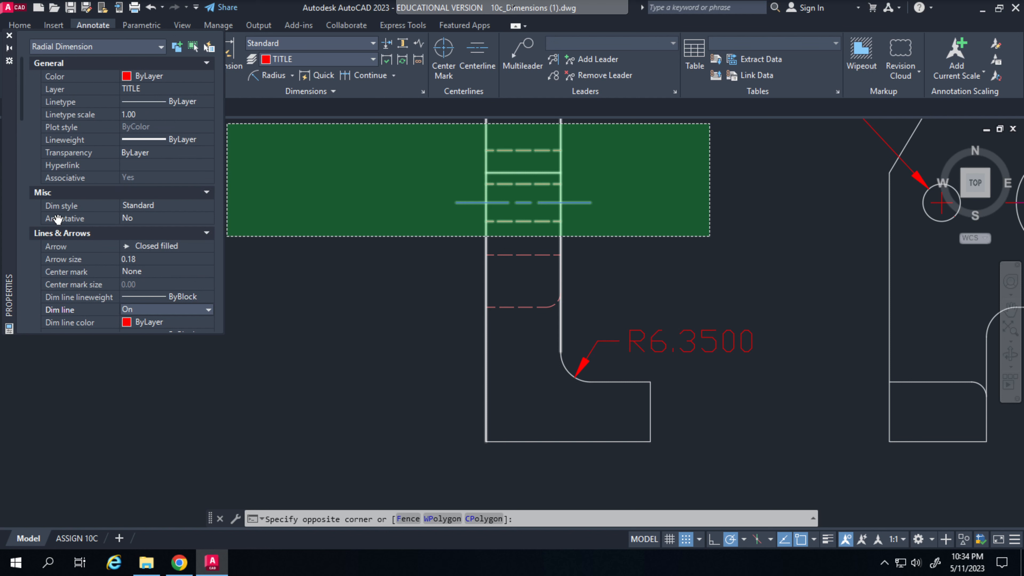
mouse_move(73, 102)
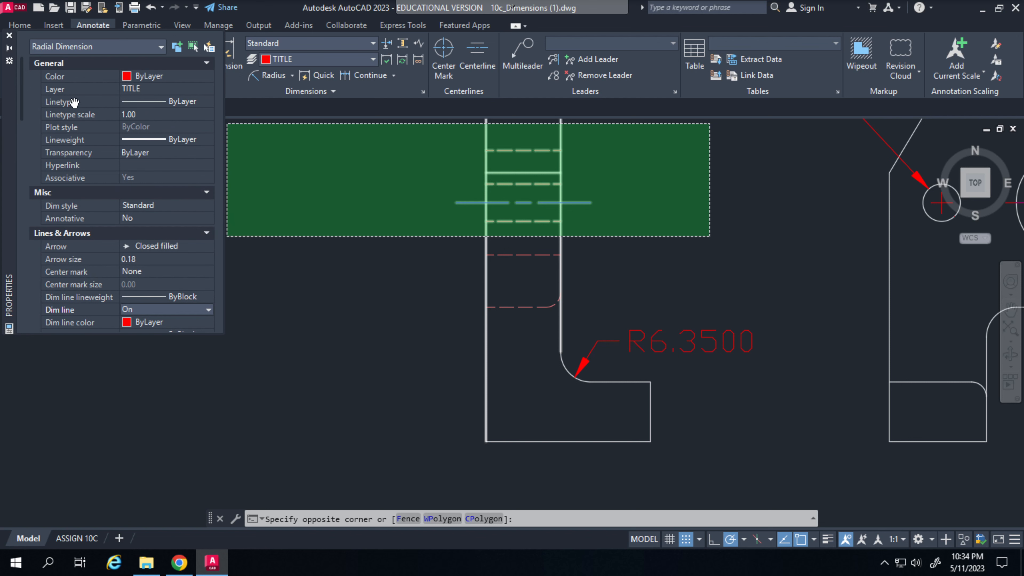
mouse_move(137, 287)
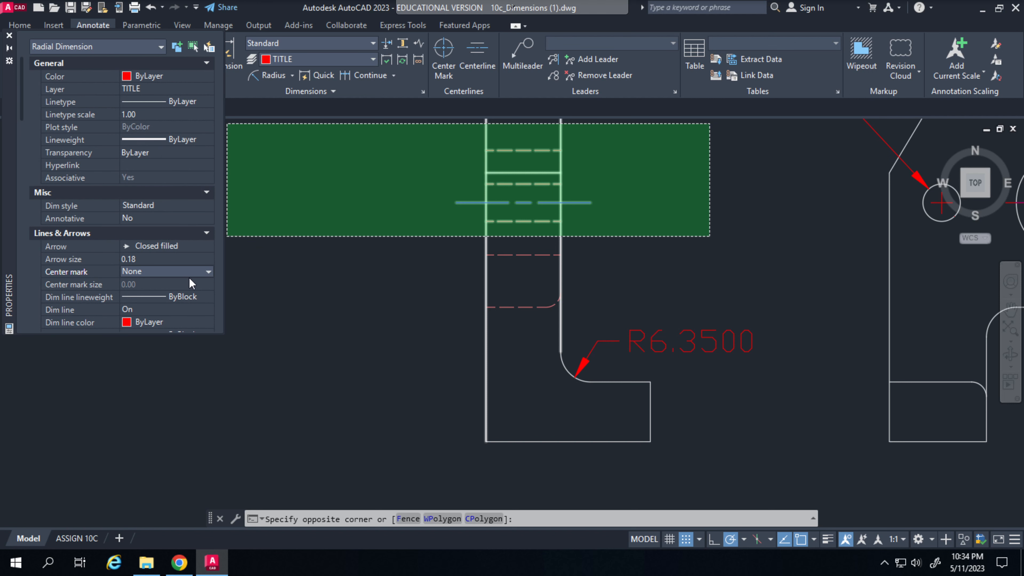
mouse_move(205, 277)
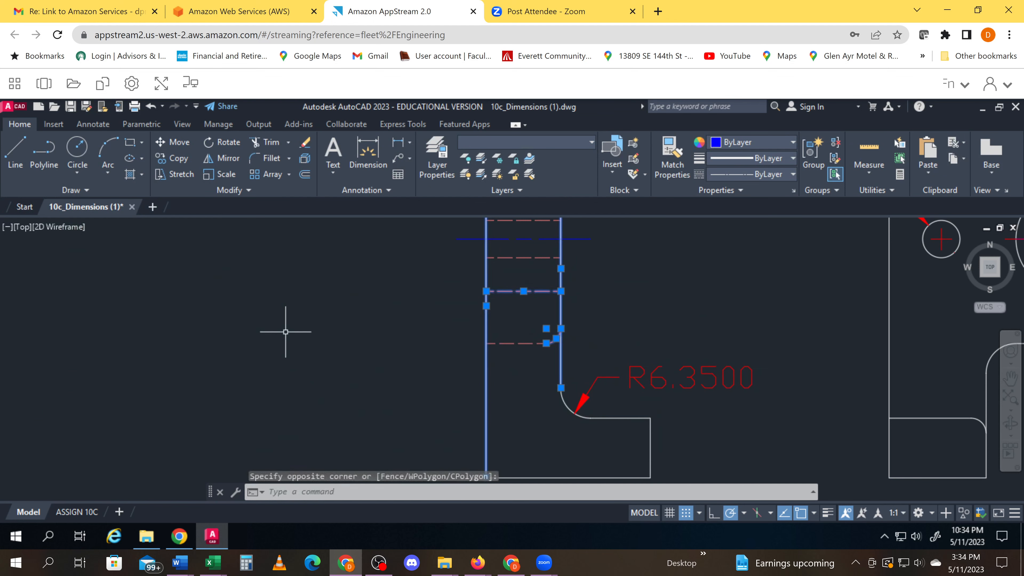
Clear the accidental selection of bracket lines, leaving the R6.3500 radius callout finished on the fillet
key(Escape)
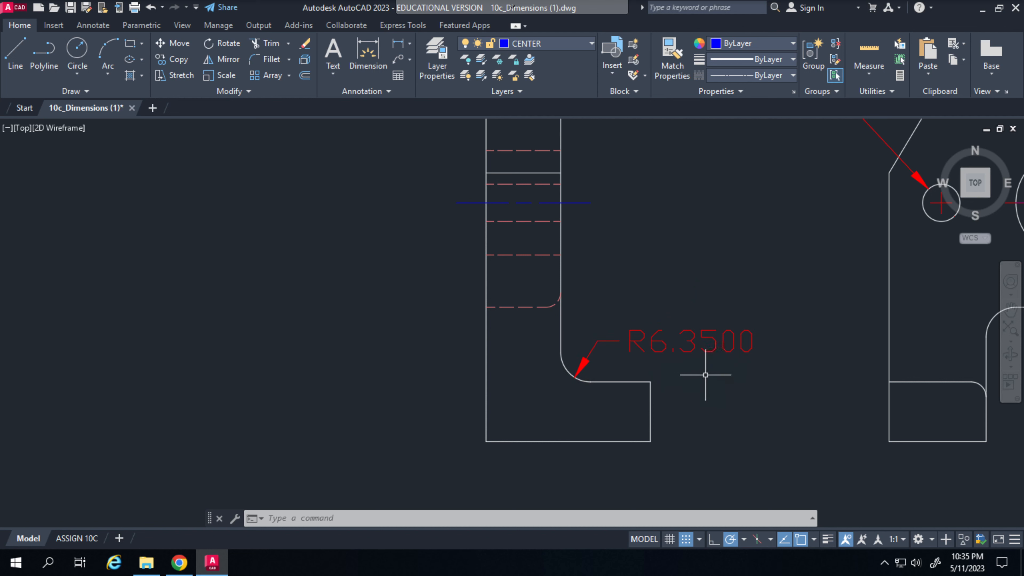
mouse_move(686, 368)
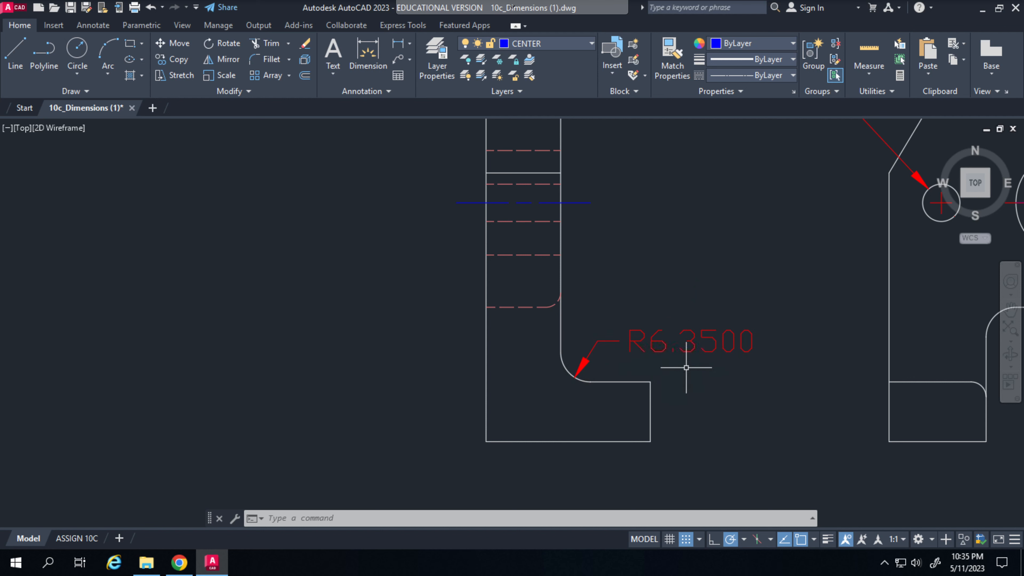